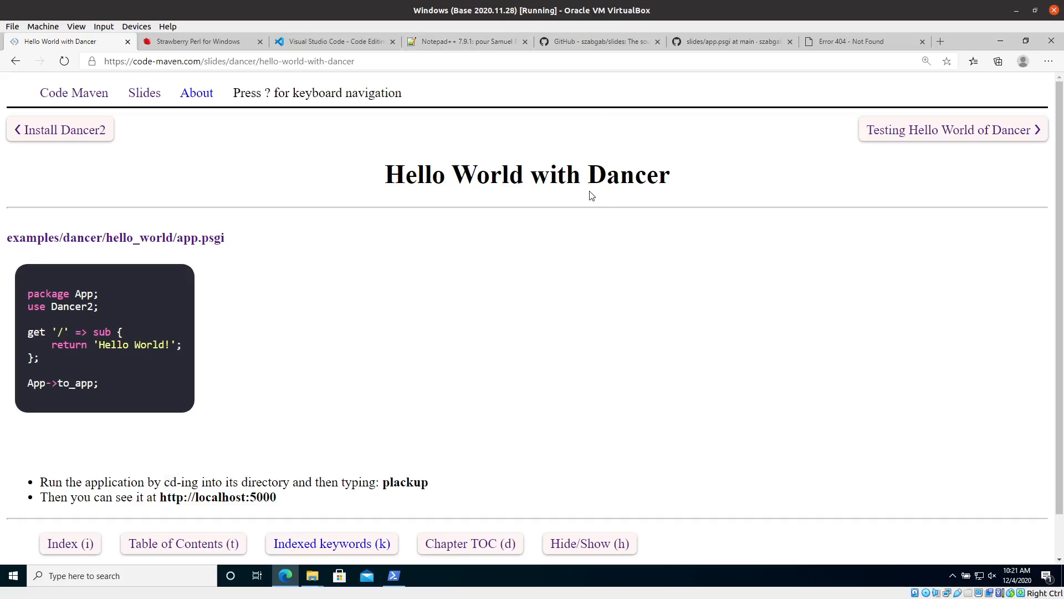
mouse_move(663, 204)
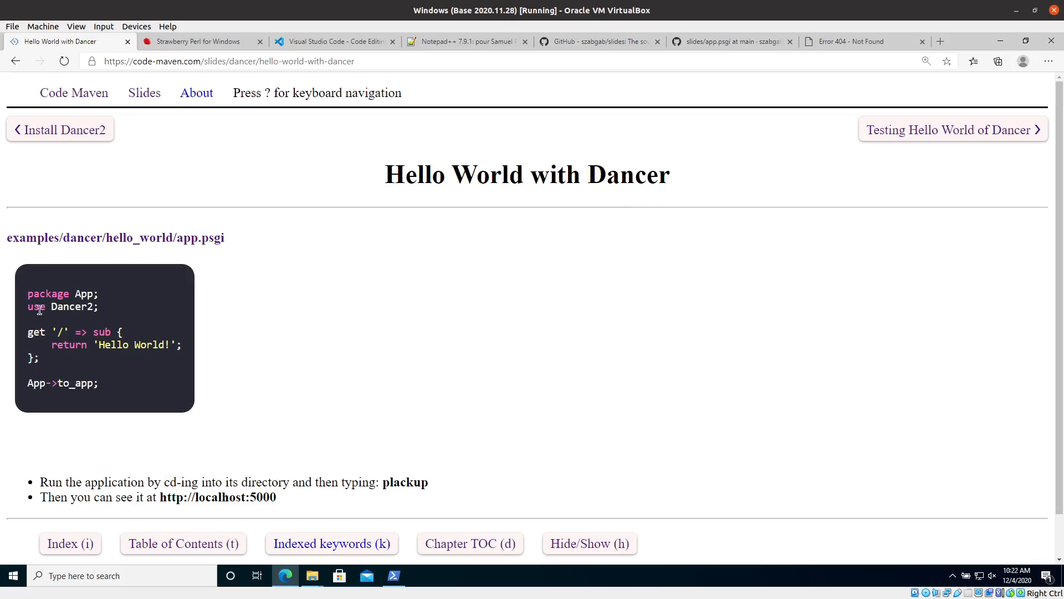
mouse_move(108, 316)
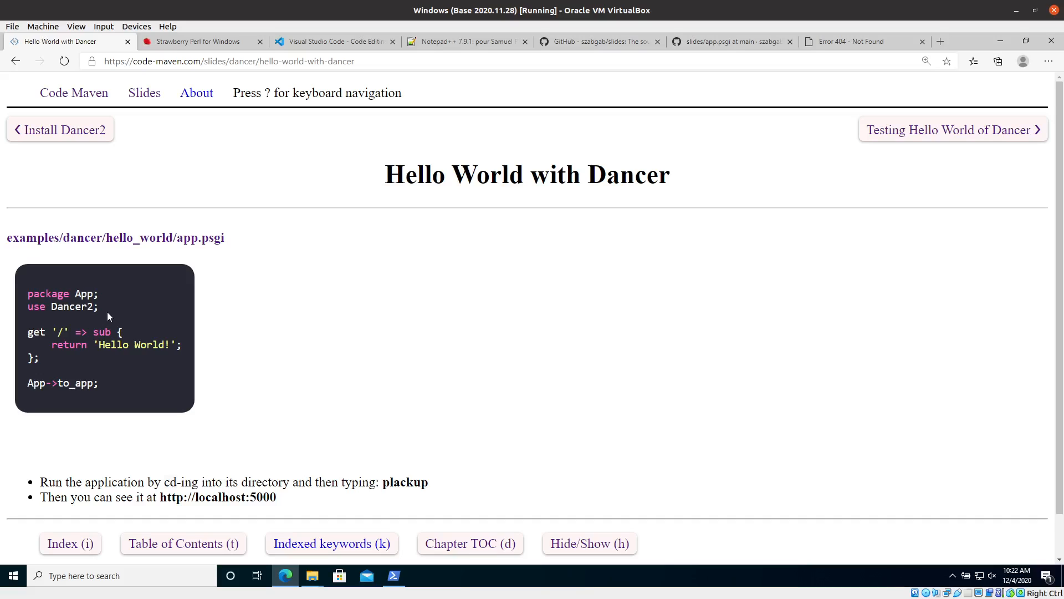
mouse_move(35, 323)
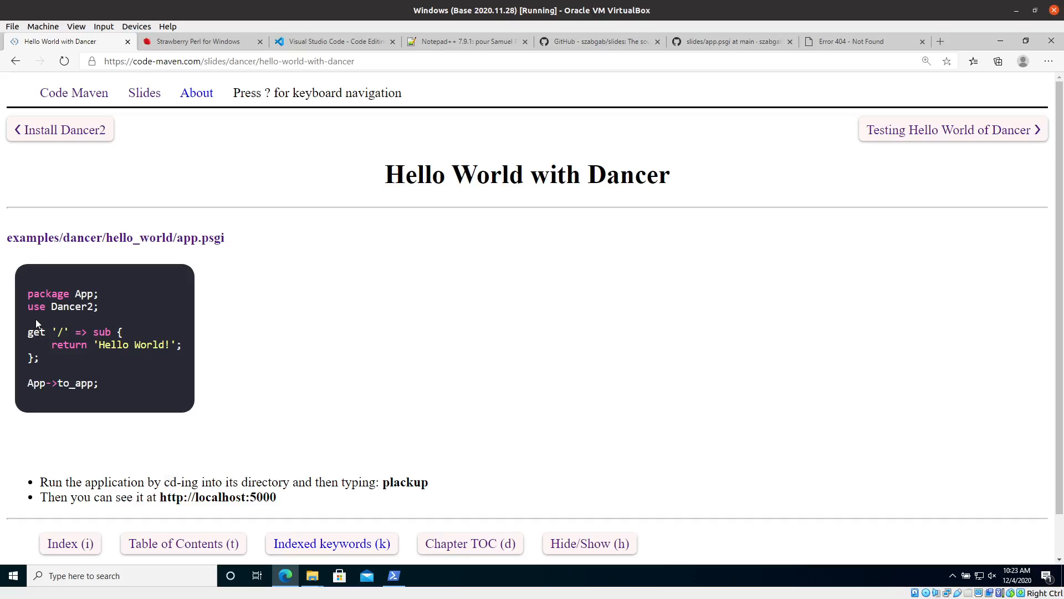
mouse_move(235, 484)
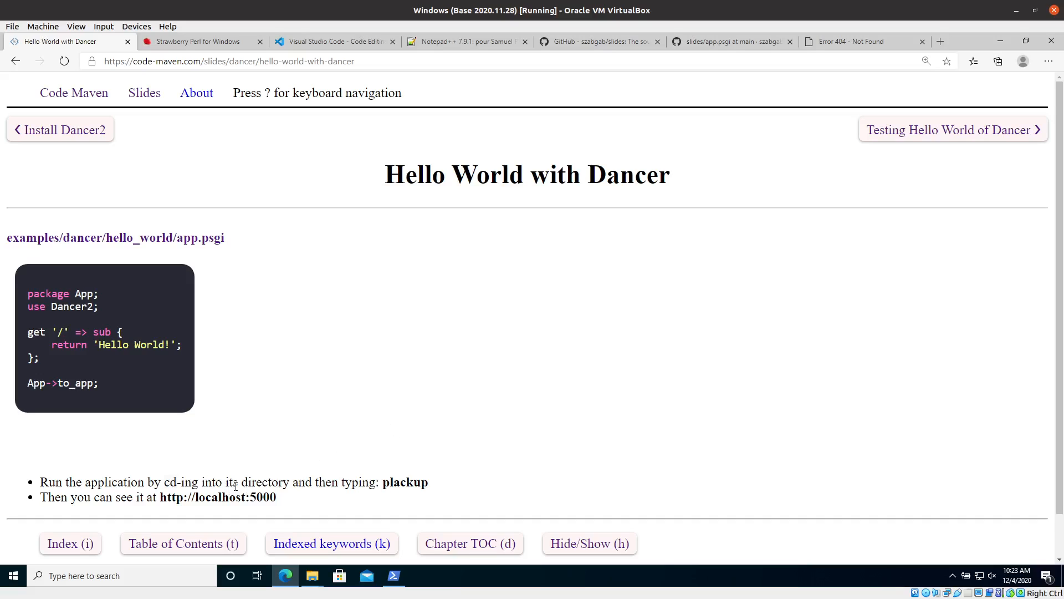
mouse_move(379, 494)
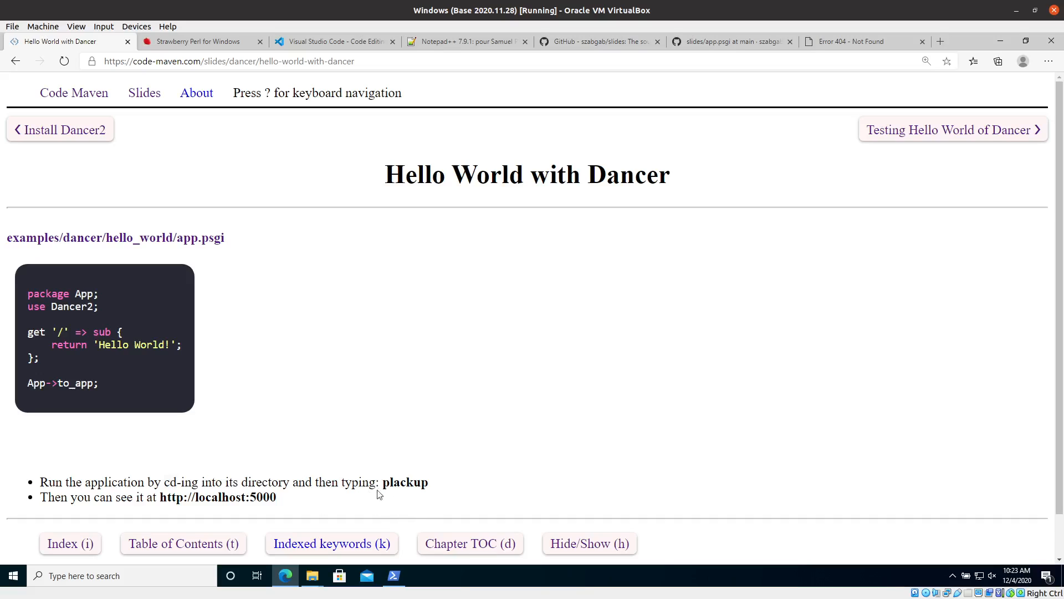
mouse_move(365, 305)
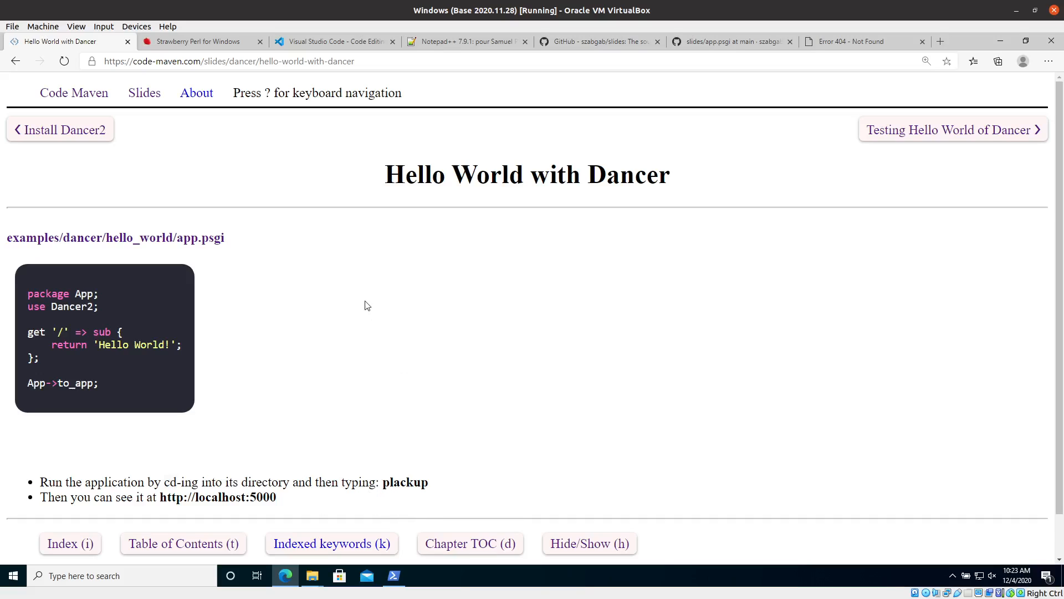
mouse_move(417, 397)
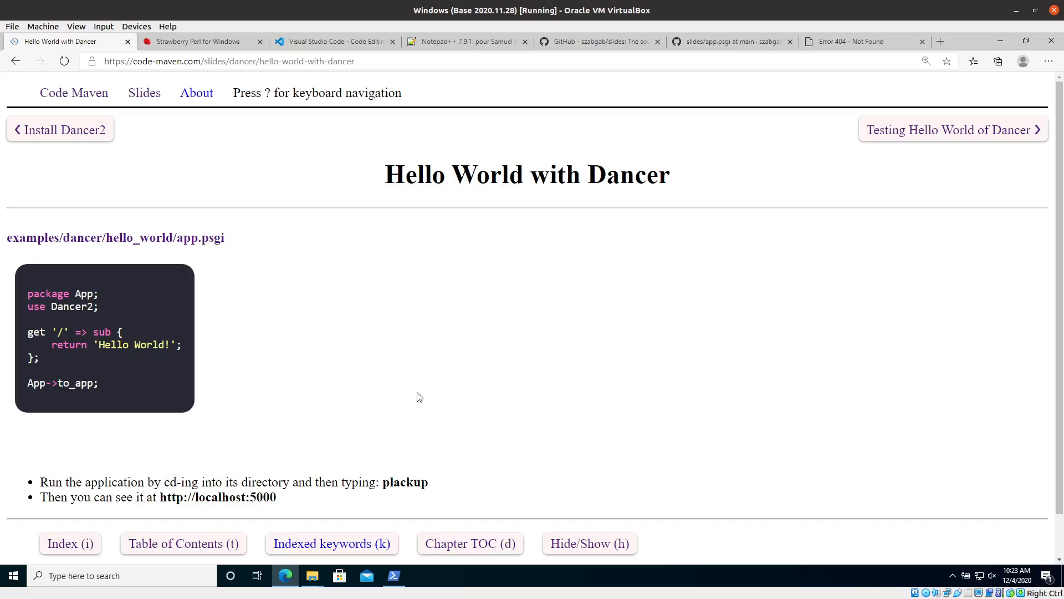
mouse_move(442, 342)
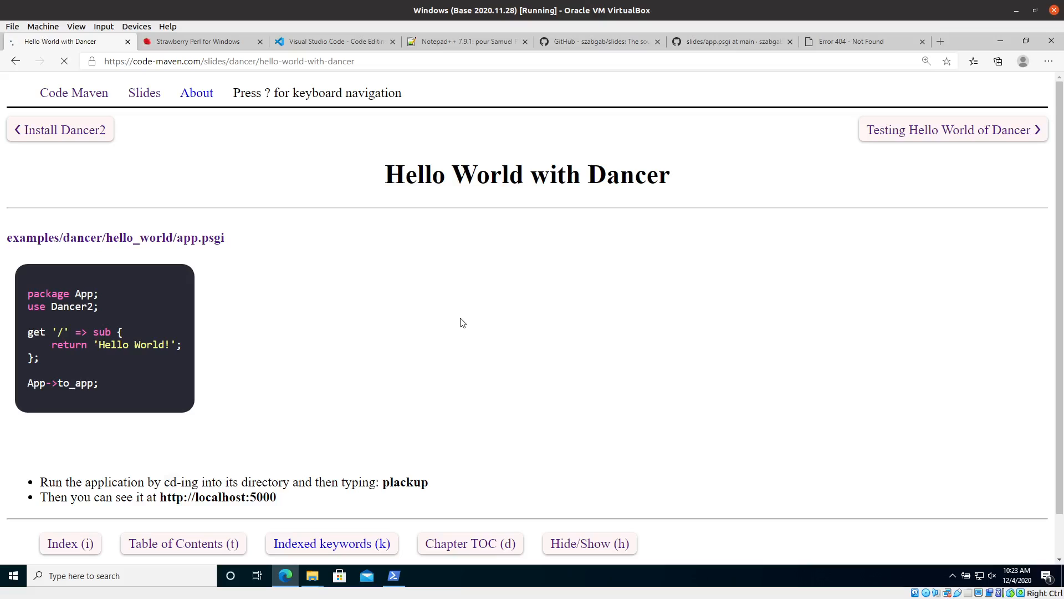
Advance to the slide showing the Dancer hello world test.t code.
left_click(954, 130)
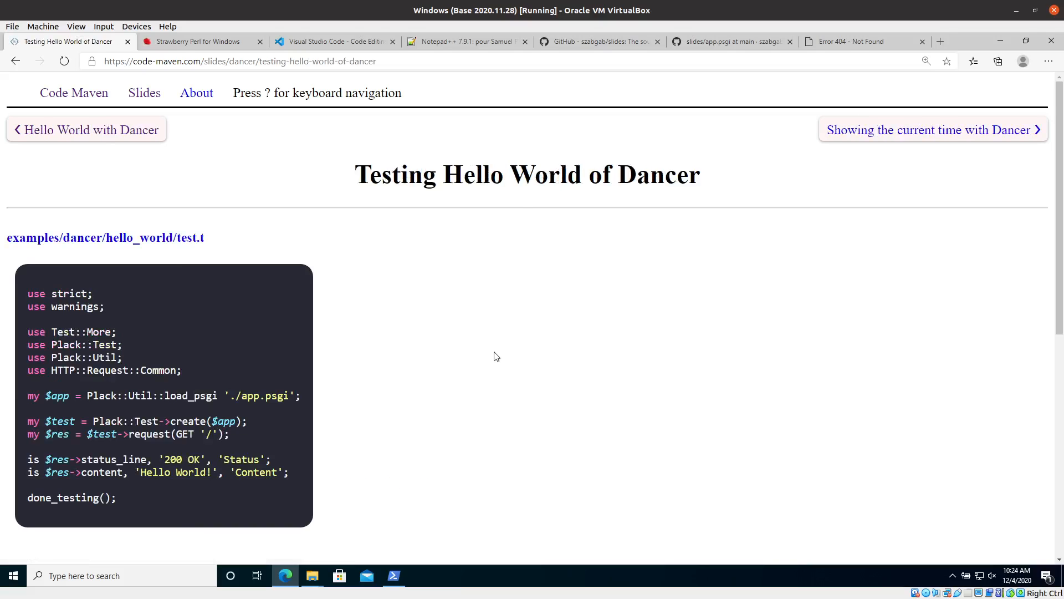
mouse_move(353, 268)
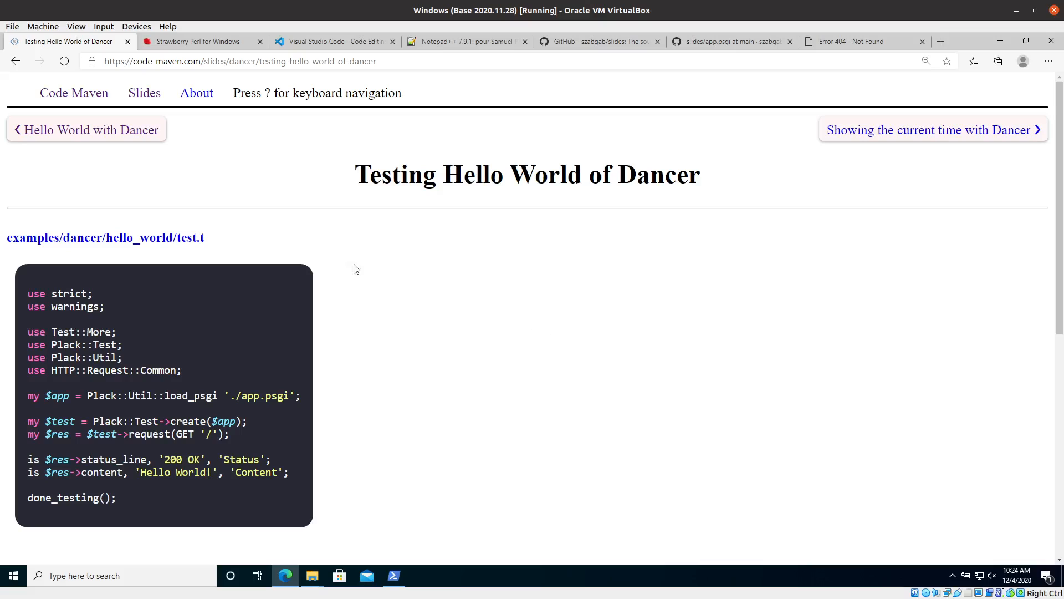
mouse_move(505, 324)
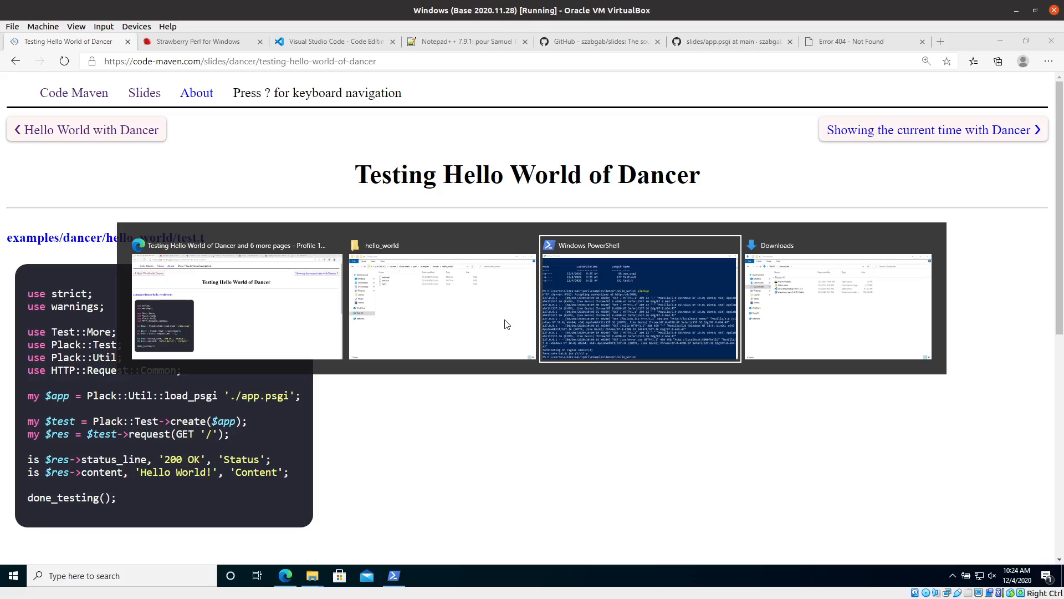
left_click(442, 306)
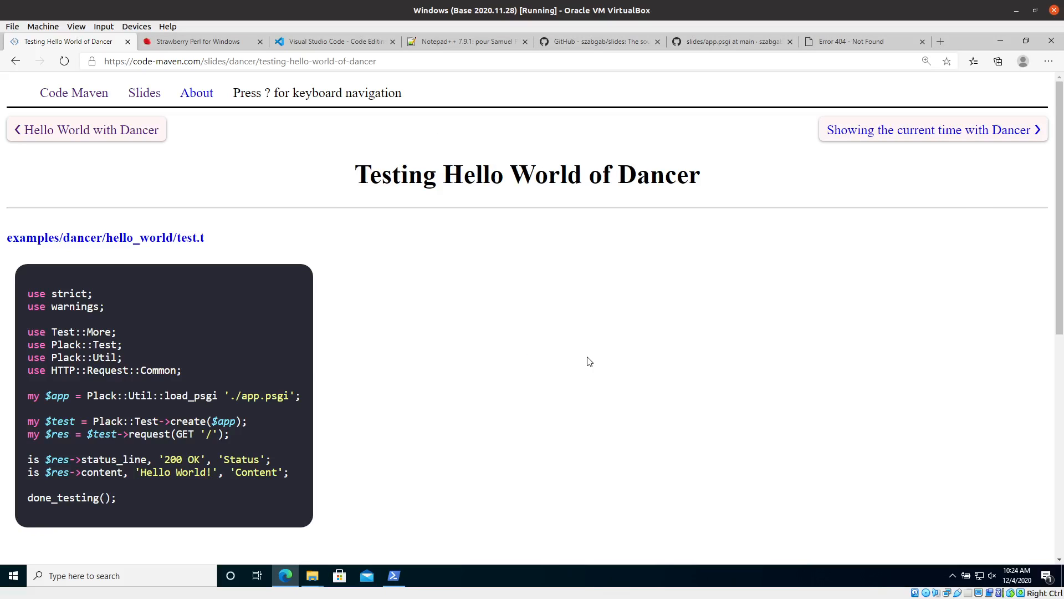
left_click(393, 576)
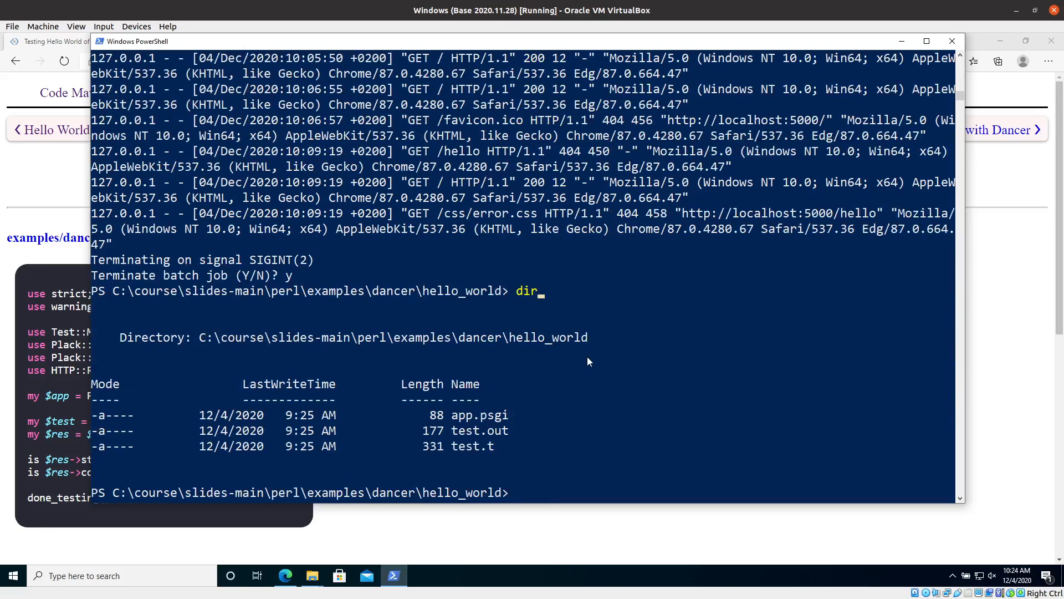
mouse_move(555, 461)
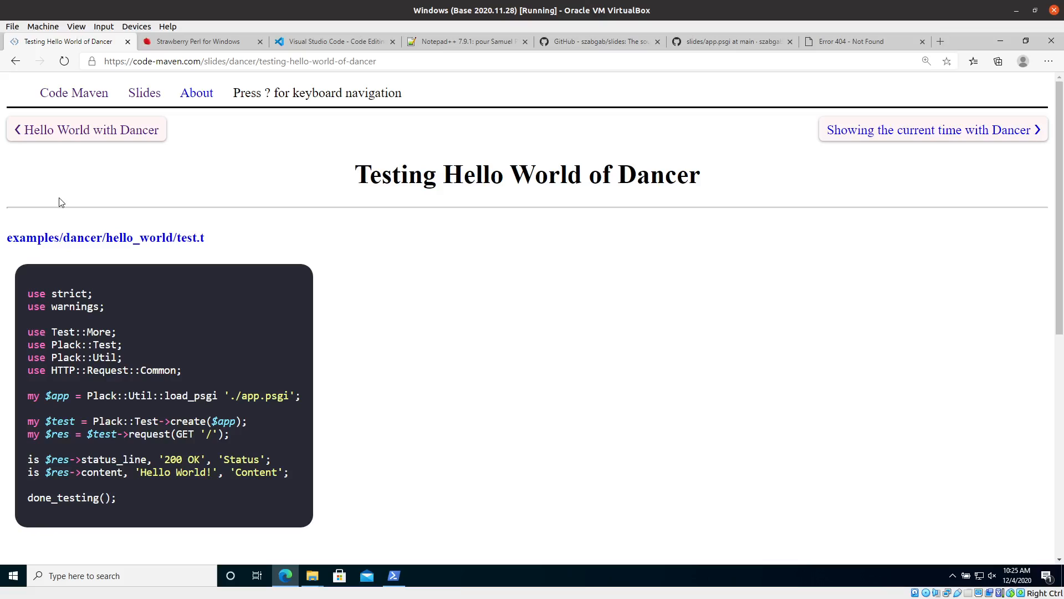
Switch to the localhost:5000/hello tab showing the Dancer2 Error 404 page.
left_click(858, 41)
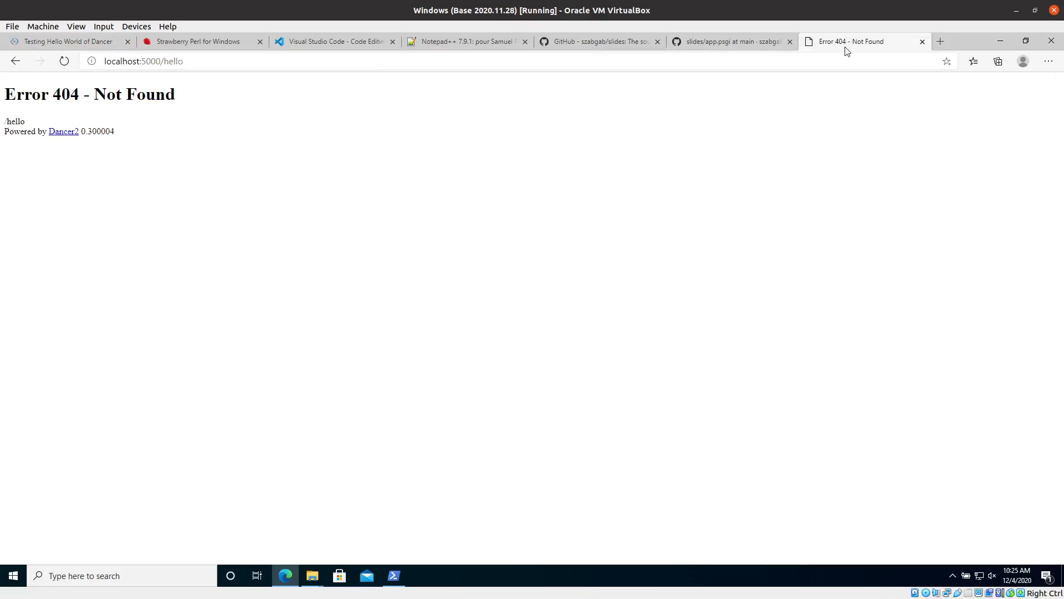
mouse_move(517, 127)
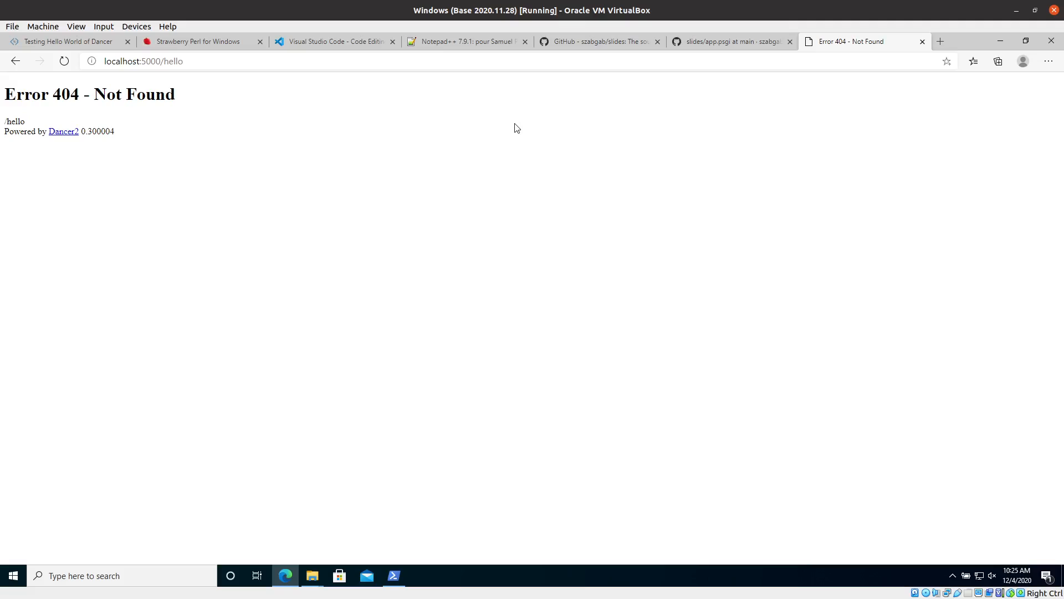
mouse_move(129, 97)
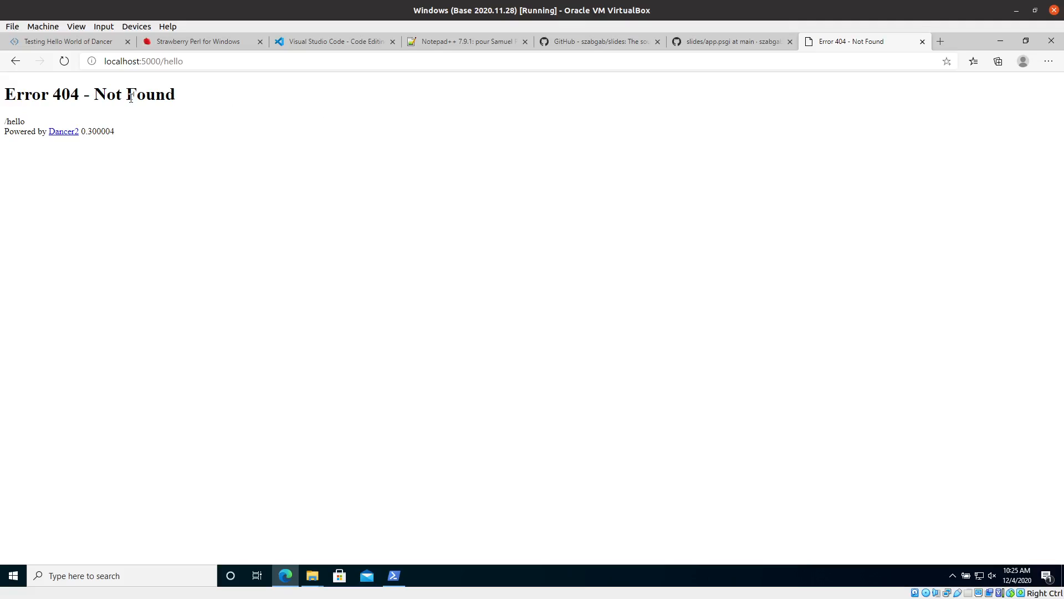
mouse_move(333, 358)
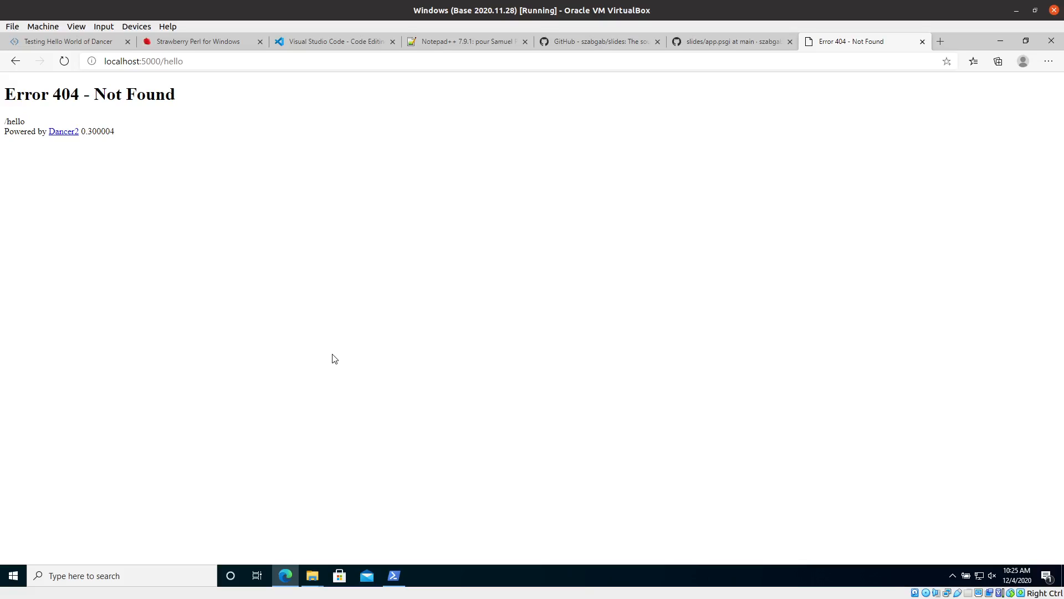
left_click(68, 41)
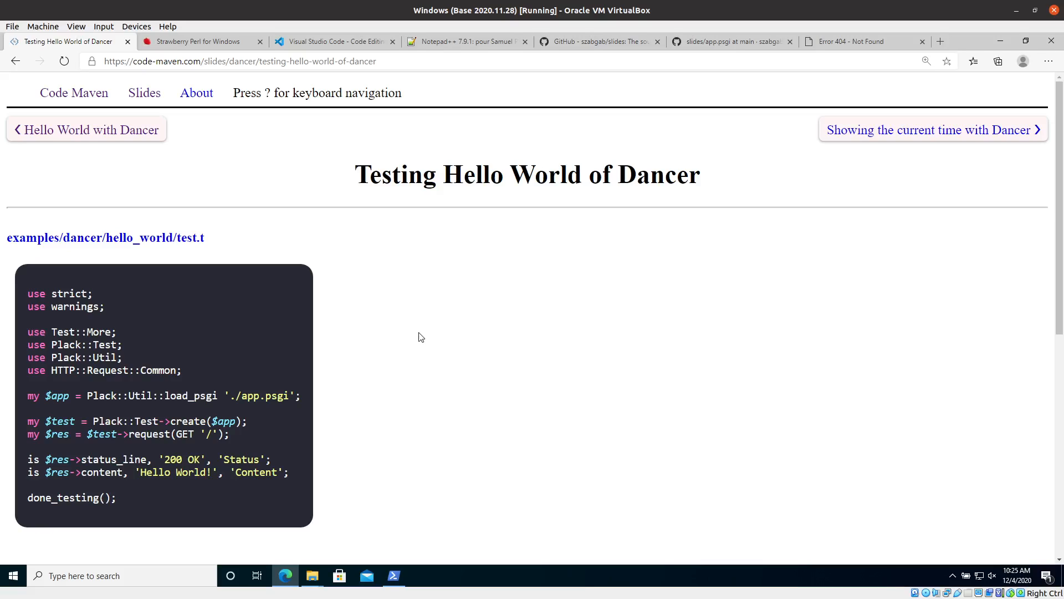
mouse_move(240, 281)
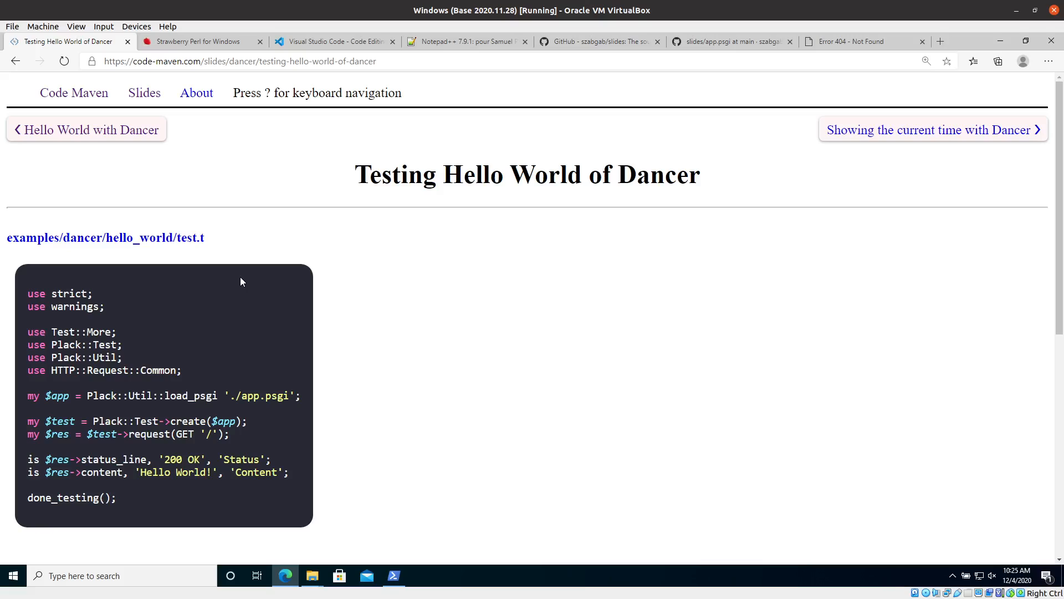
mouse_move(216, 252)
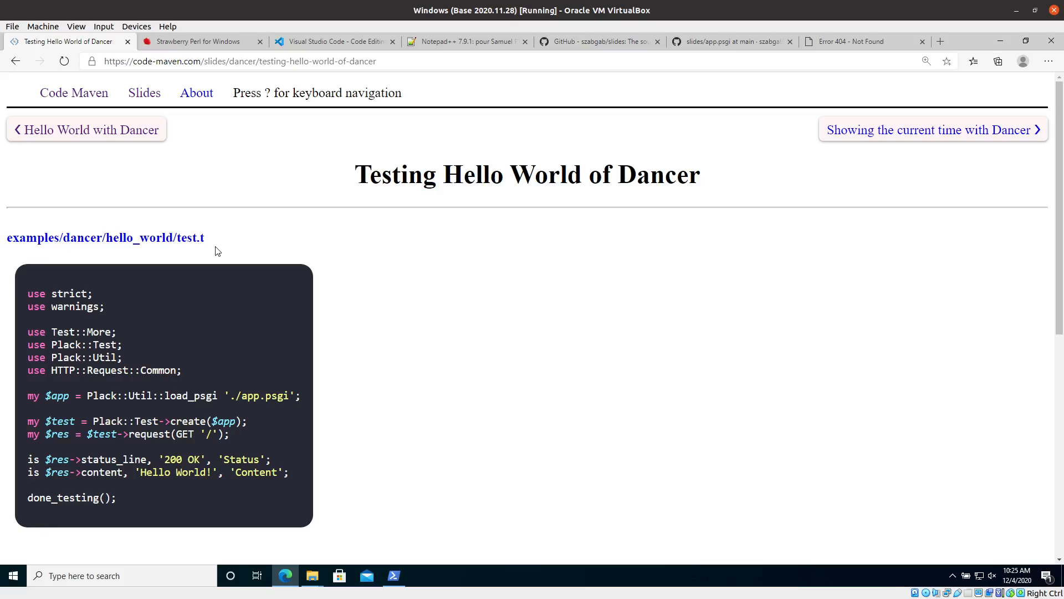
mouse_move(111, 321)
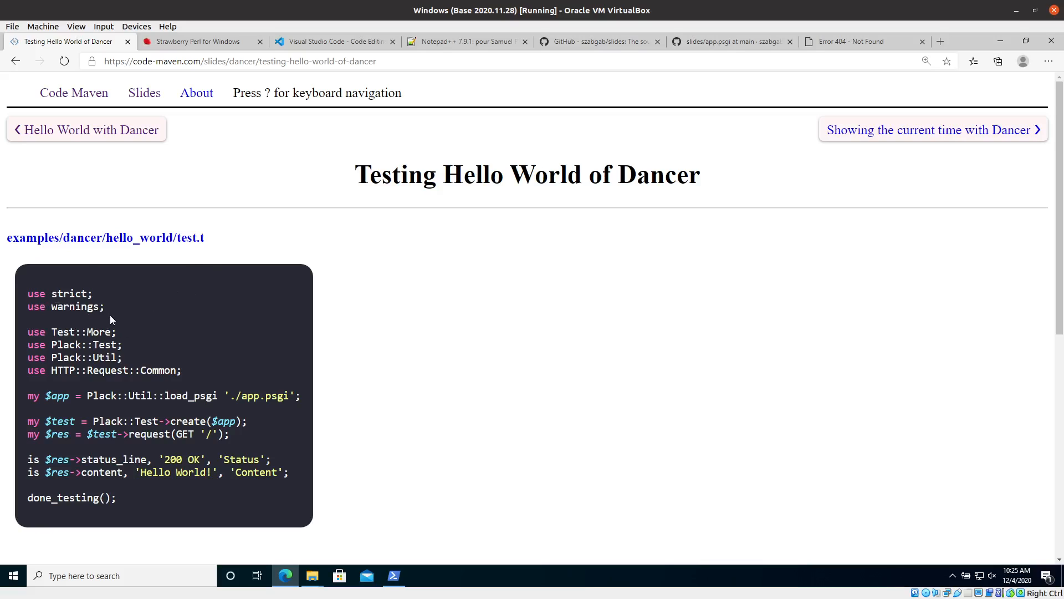
mouse_move(119, 320)
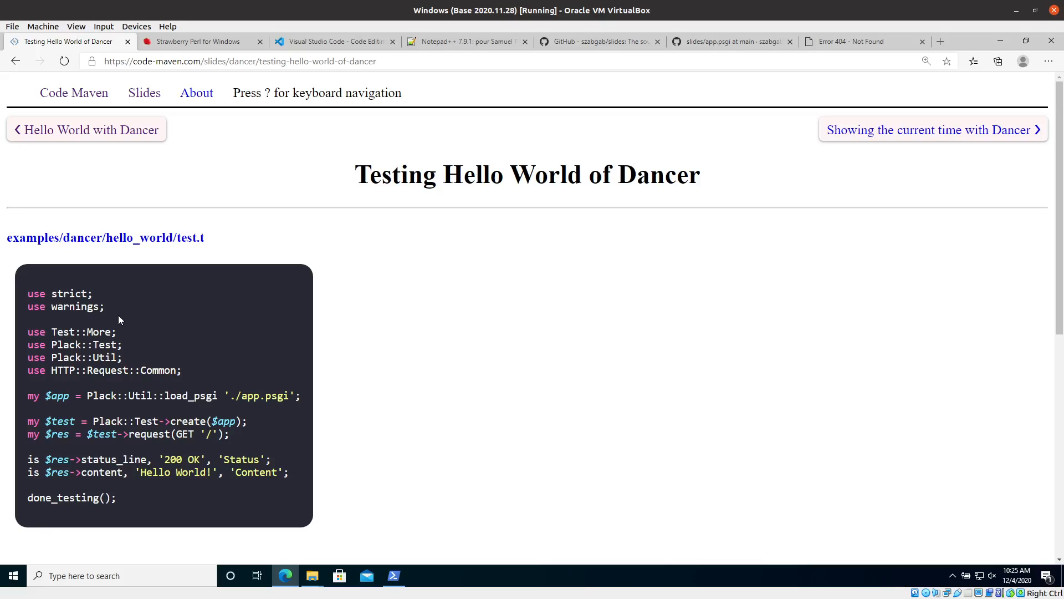
mouse_move(144, 353)
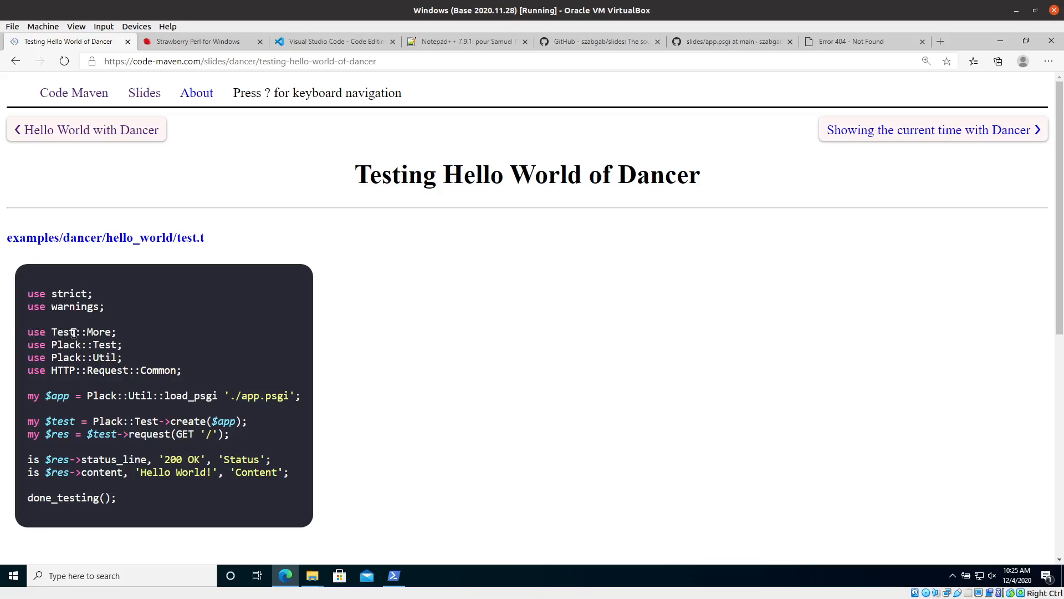
mouse_move(122, 339)
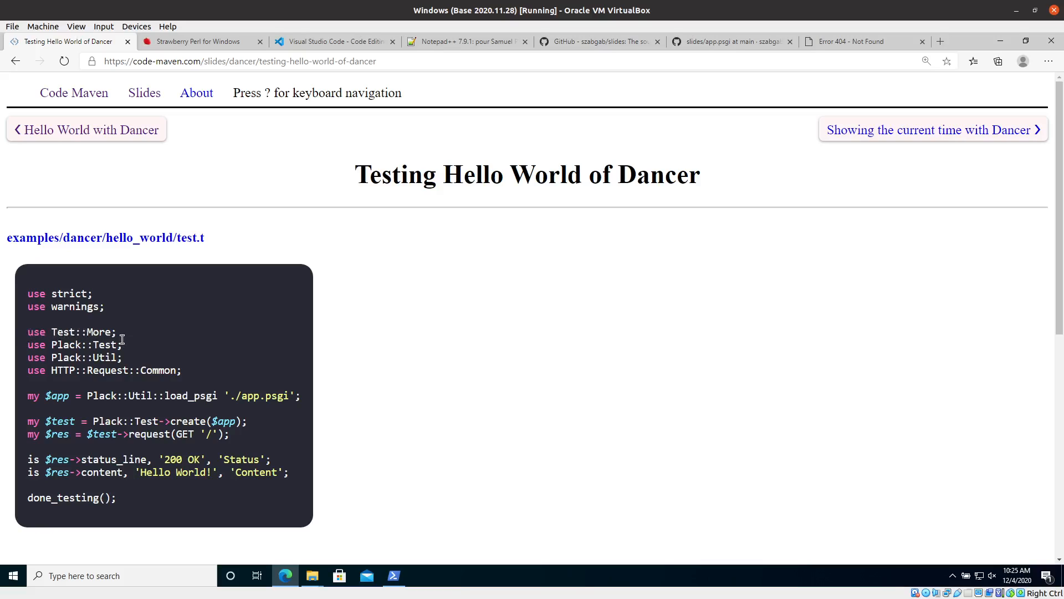
mouse_move(399, 322)
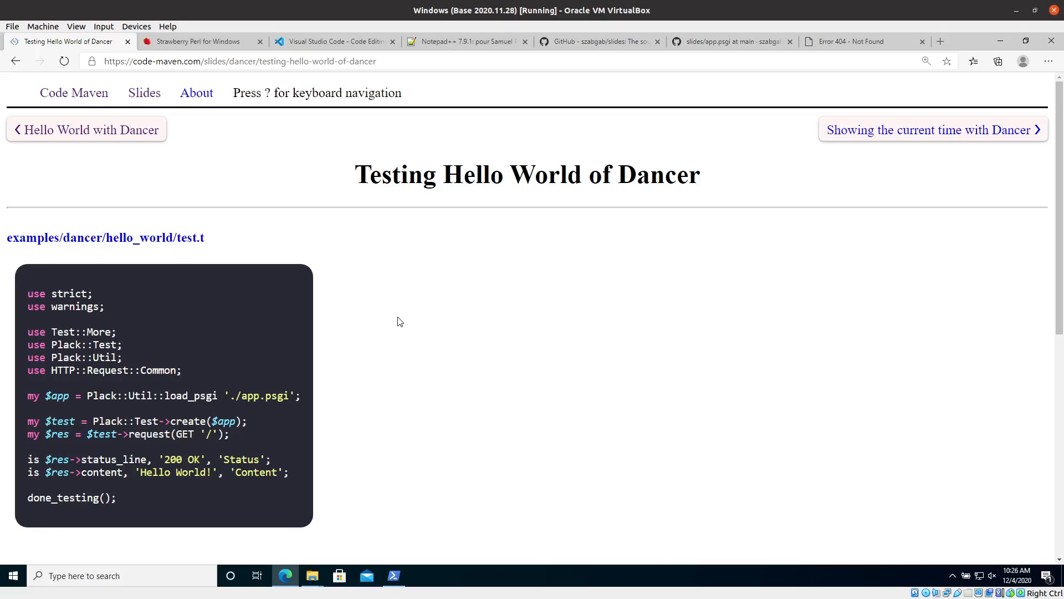
mouse_move(179, 337)
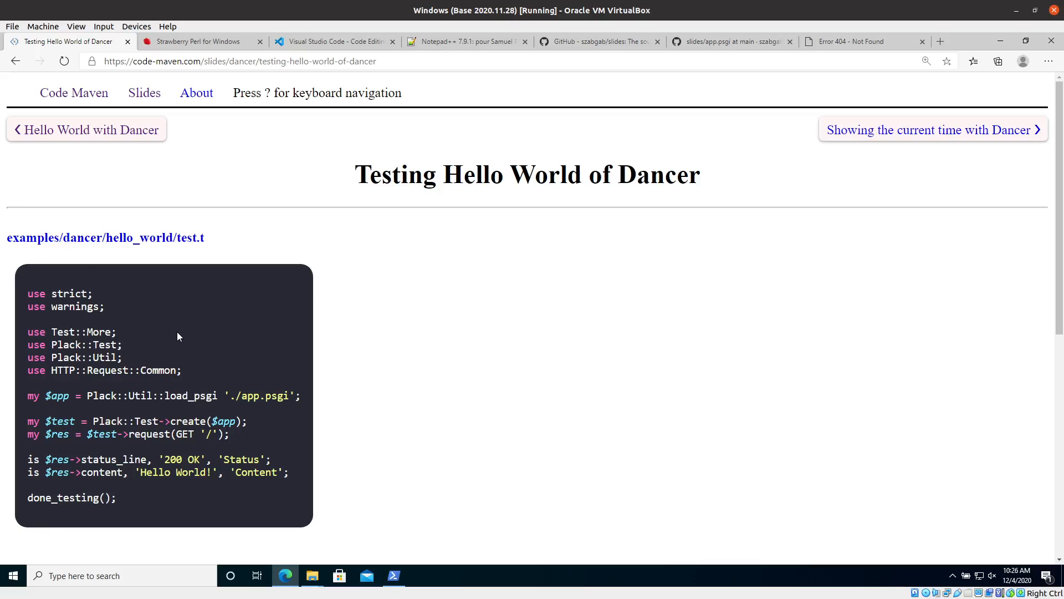
mouse_move(32, 347)
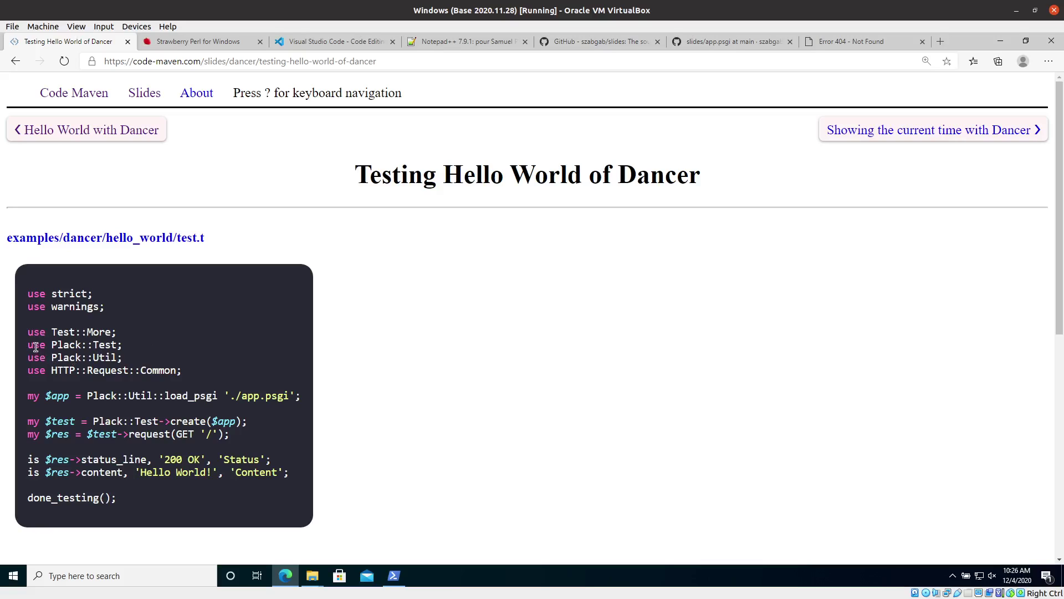
mouse_move(149, 396)
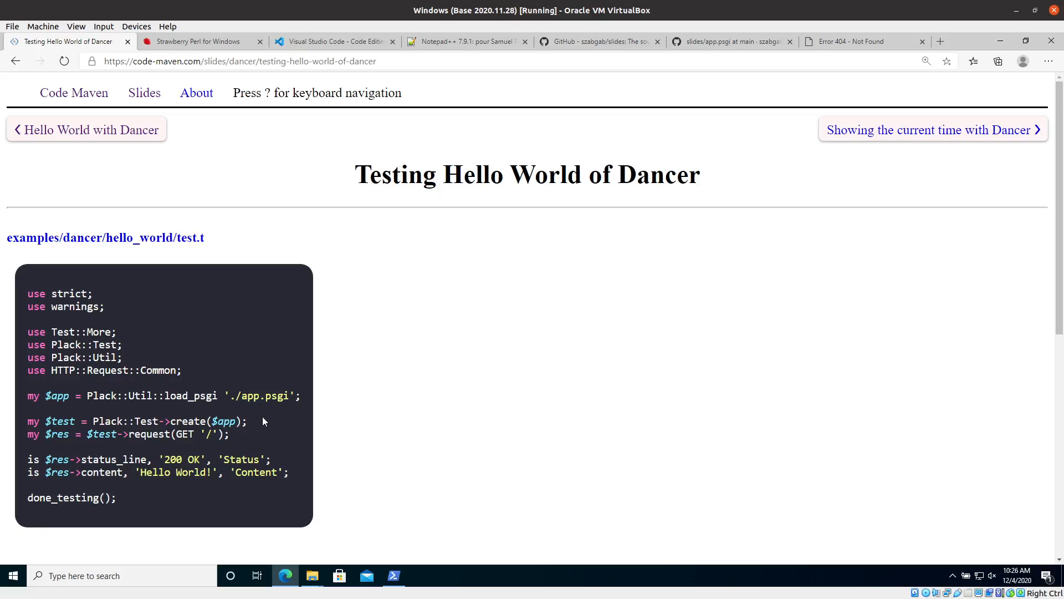
mouse_move(296, 410)
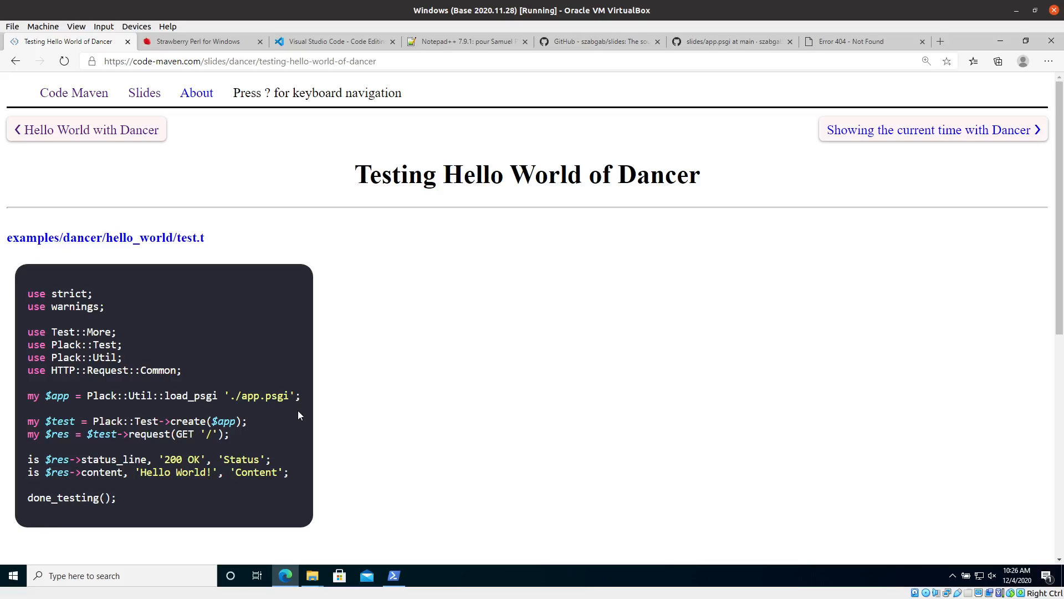
mouse_move(95, 410)
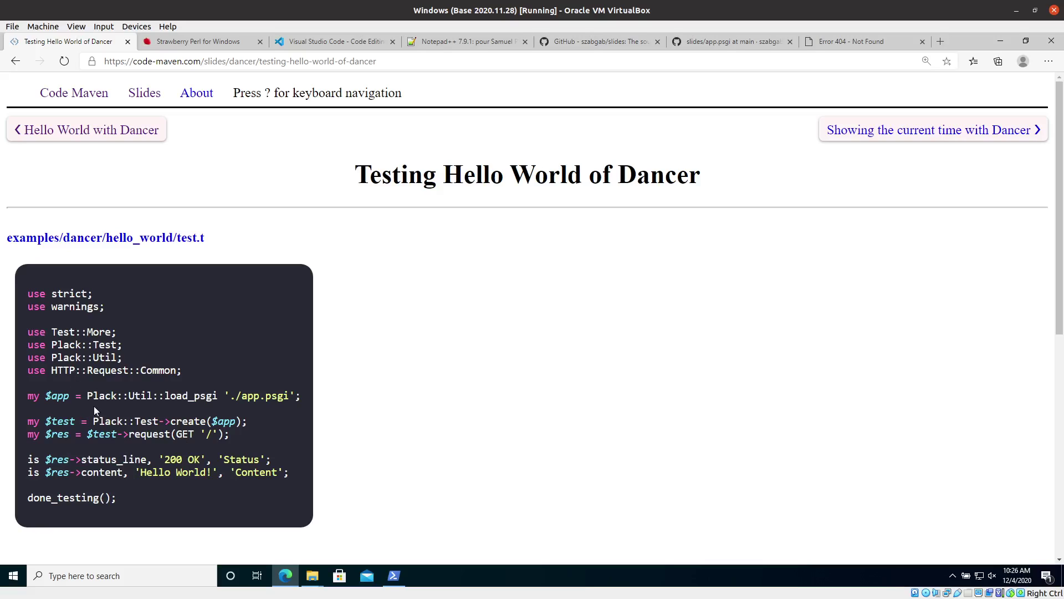
mouse_move(114, 415)
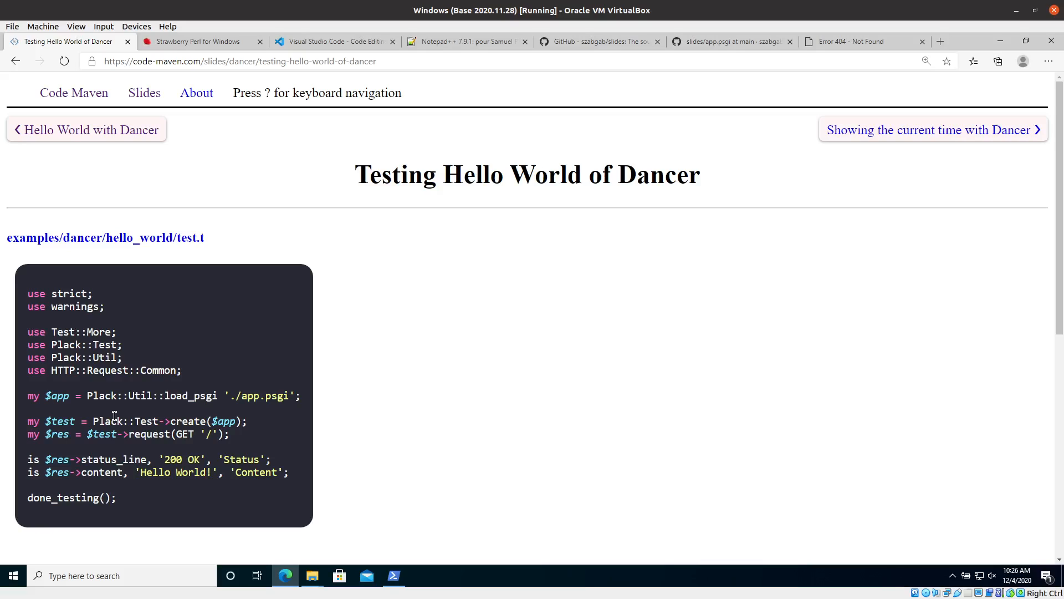
mouse_move(96, 406)
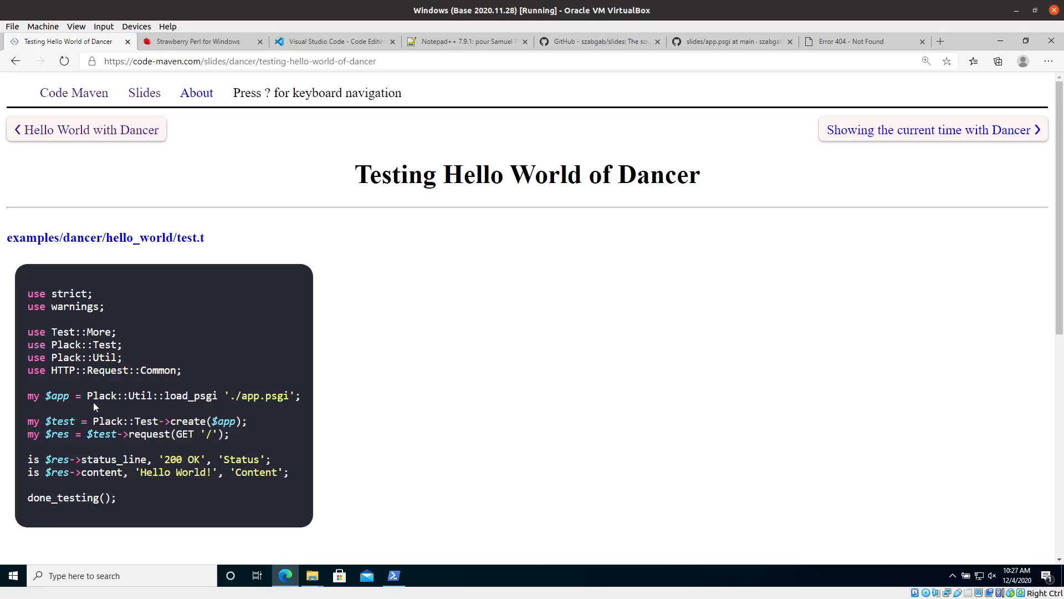
mouse_move(212, 406)
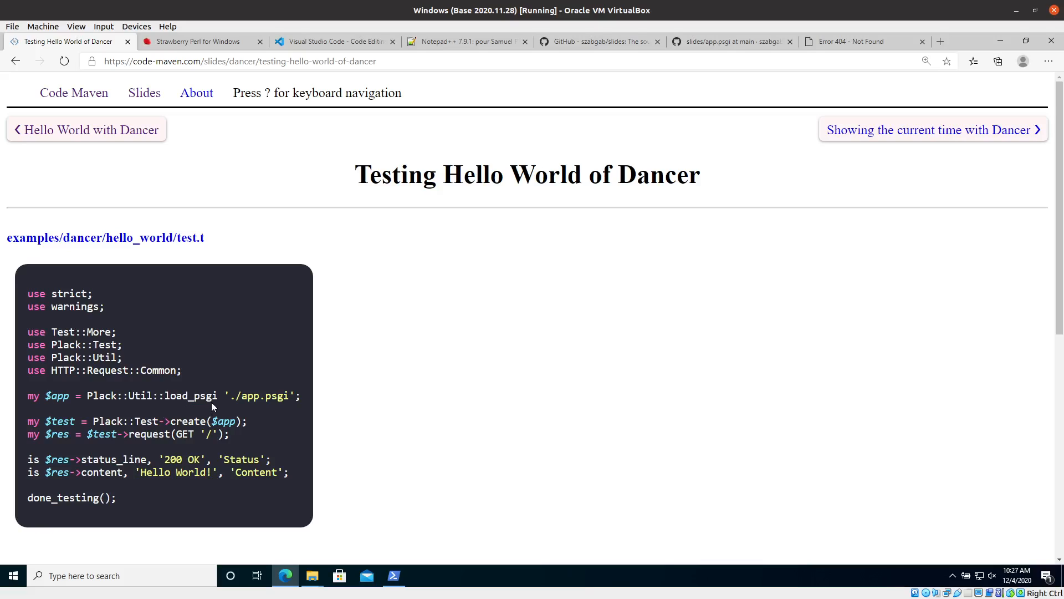
mouse_move(243, 412)
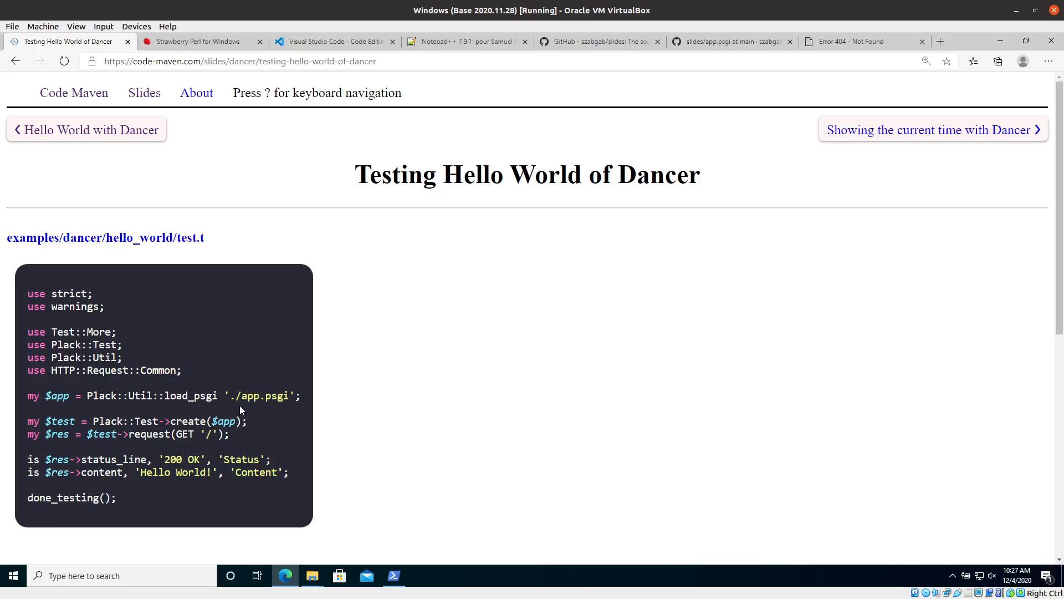
double_click(262, 396)
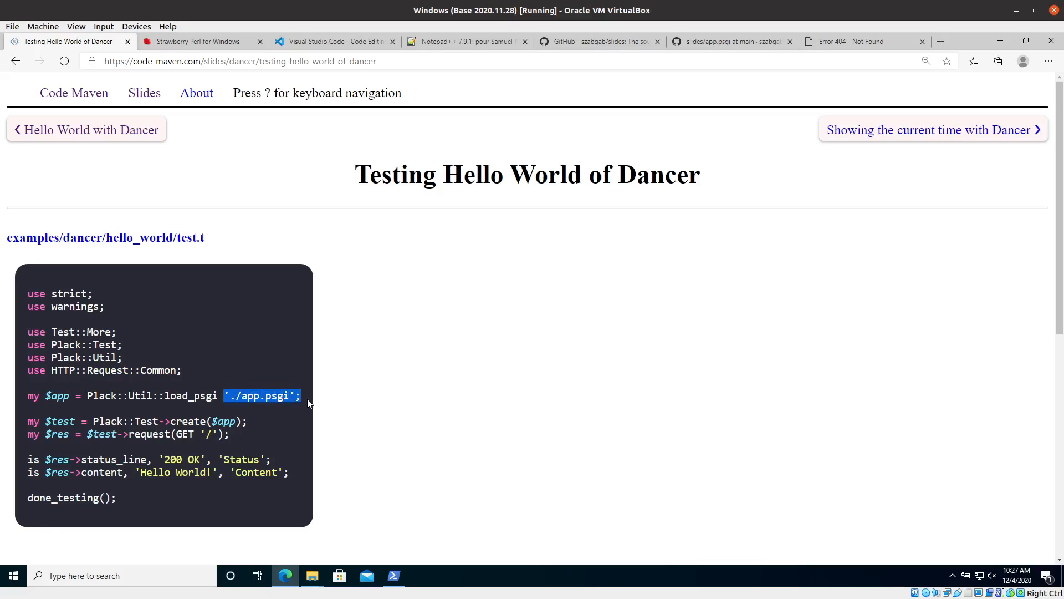
mouse_move(252, 453)
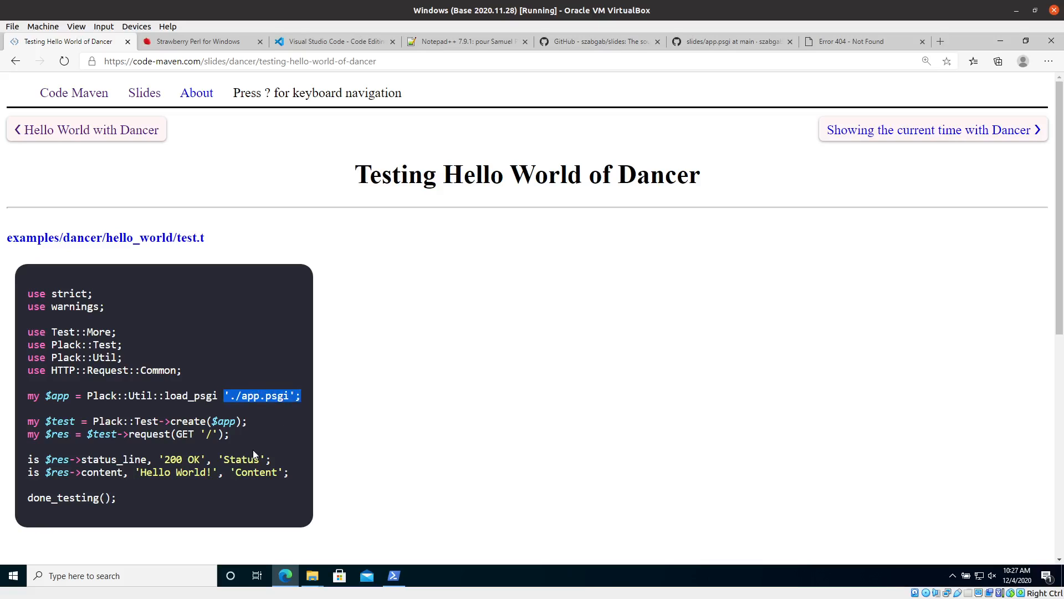
left_click(230, 395)
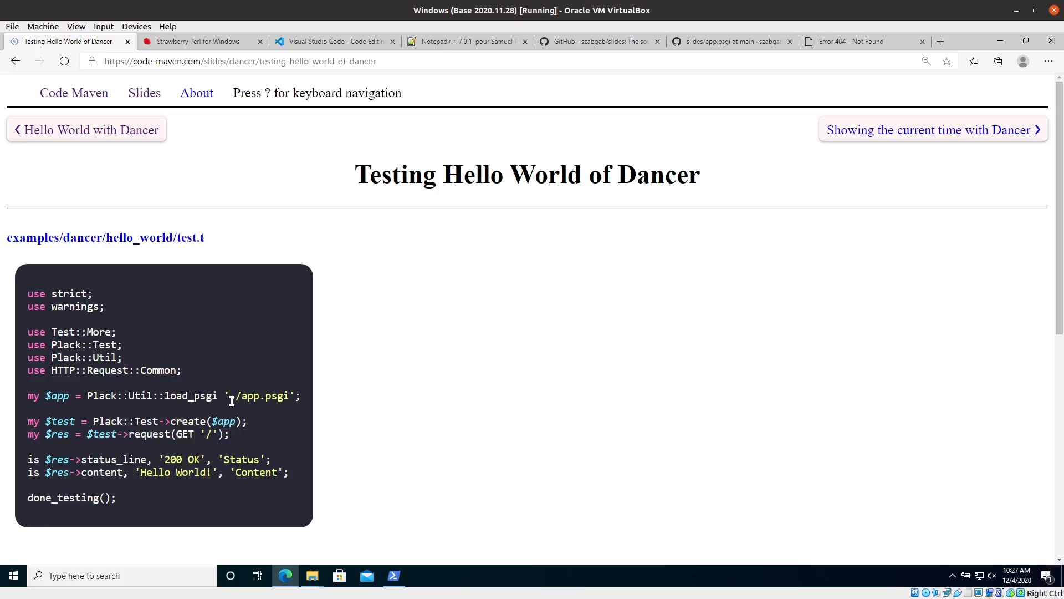
mouse_move(237, 423)
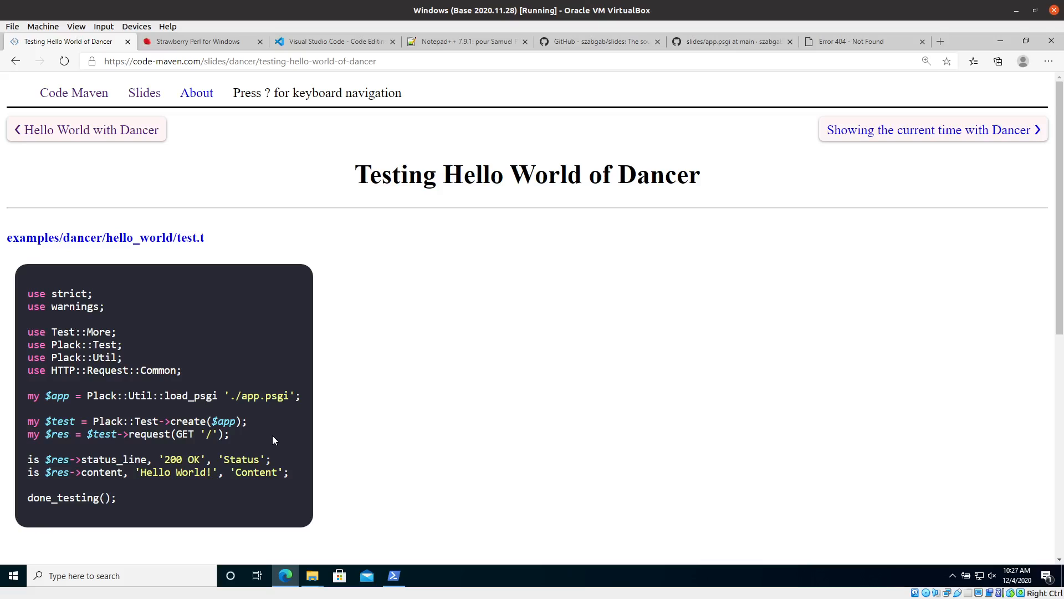
mouse_move(229, 409)
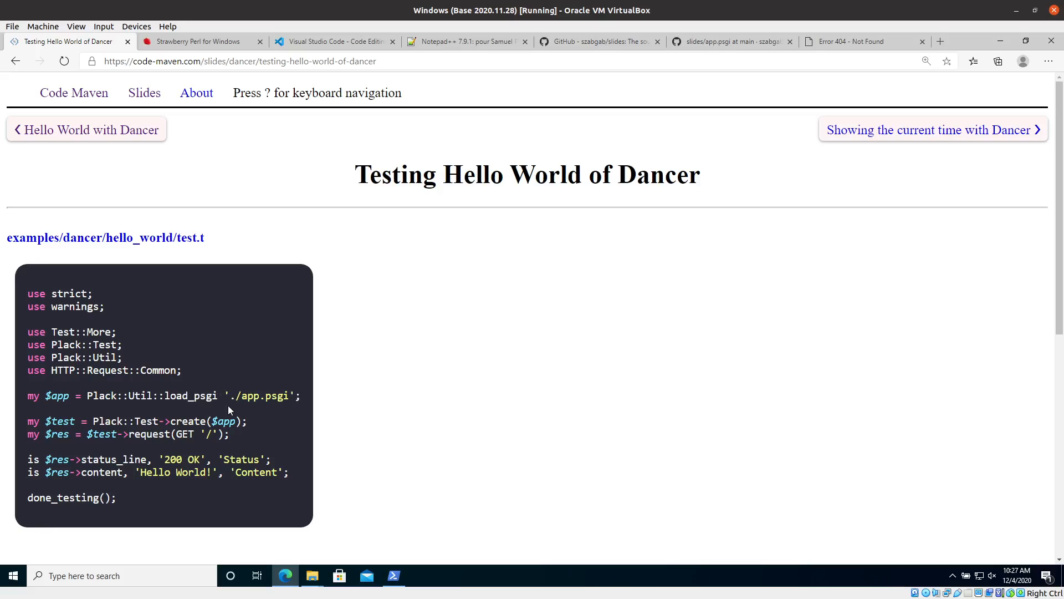
mouse_move(223, 421)
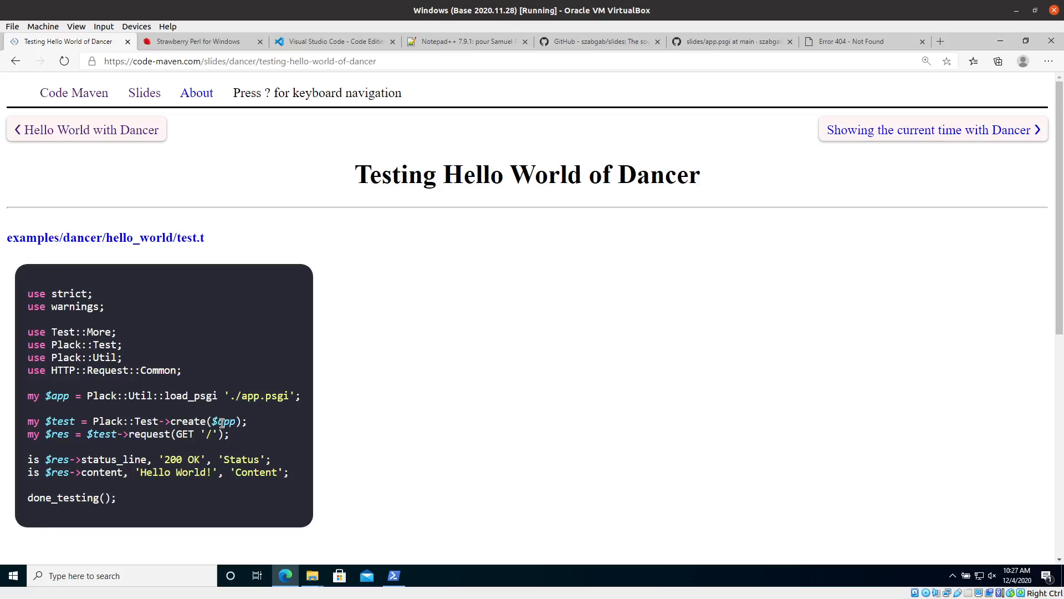
mouse_move(256, 396)
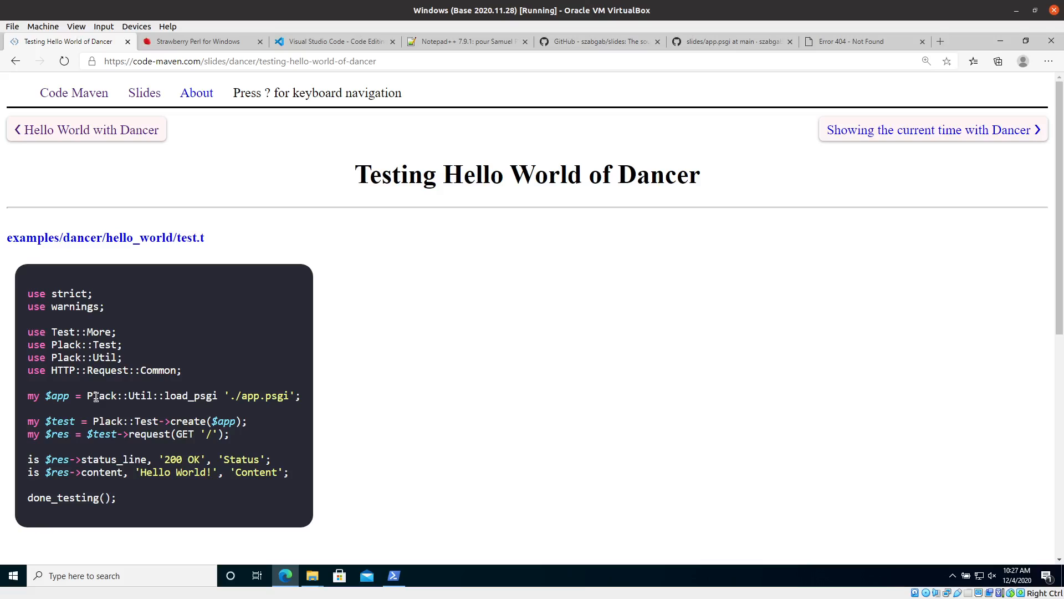
mouse_move(67, 409)
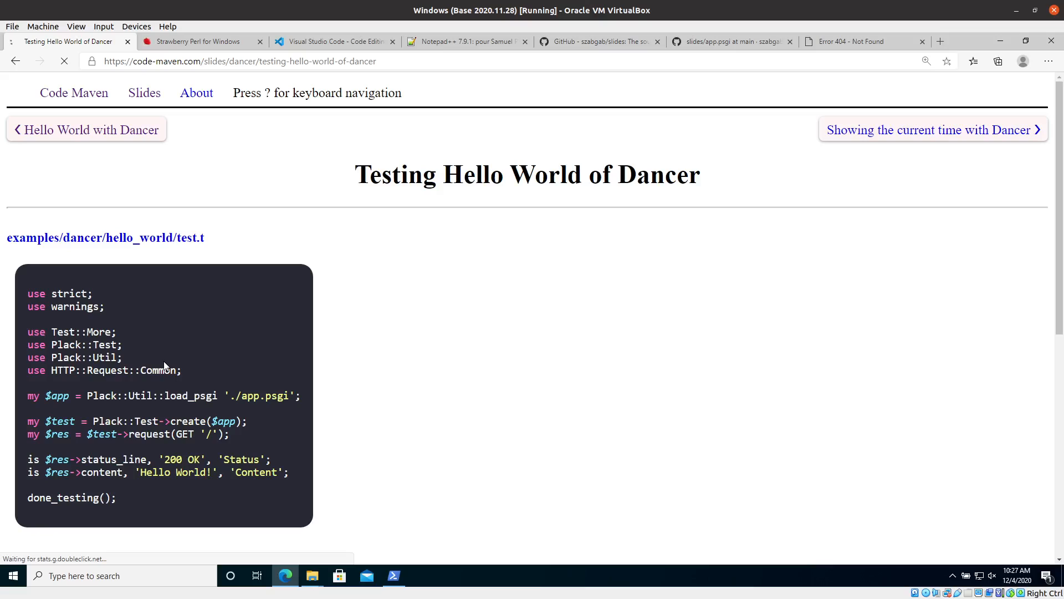
left_click(85, 130)
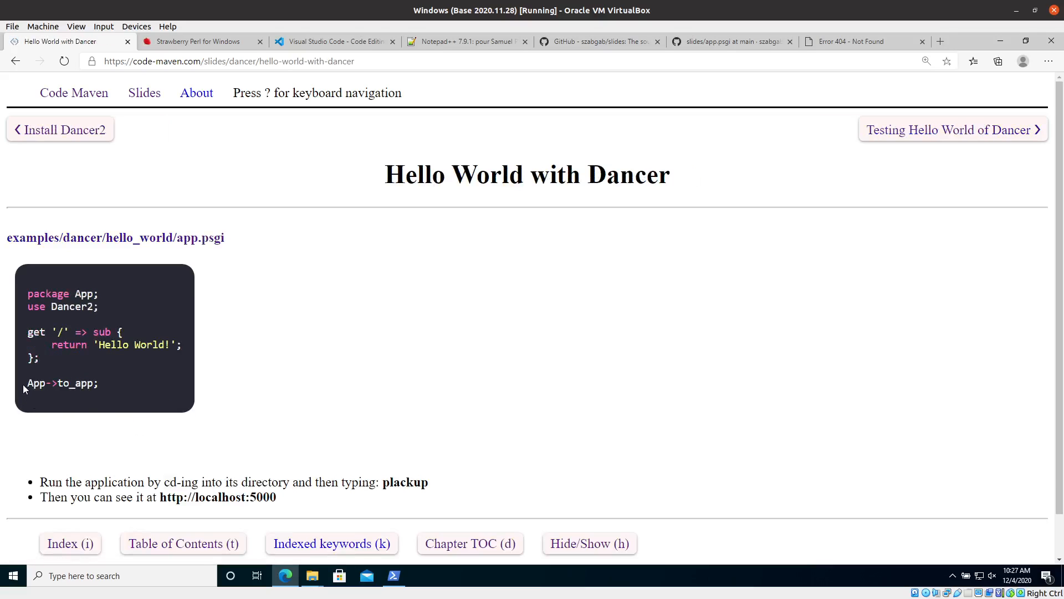
mouse_move(8, 382)
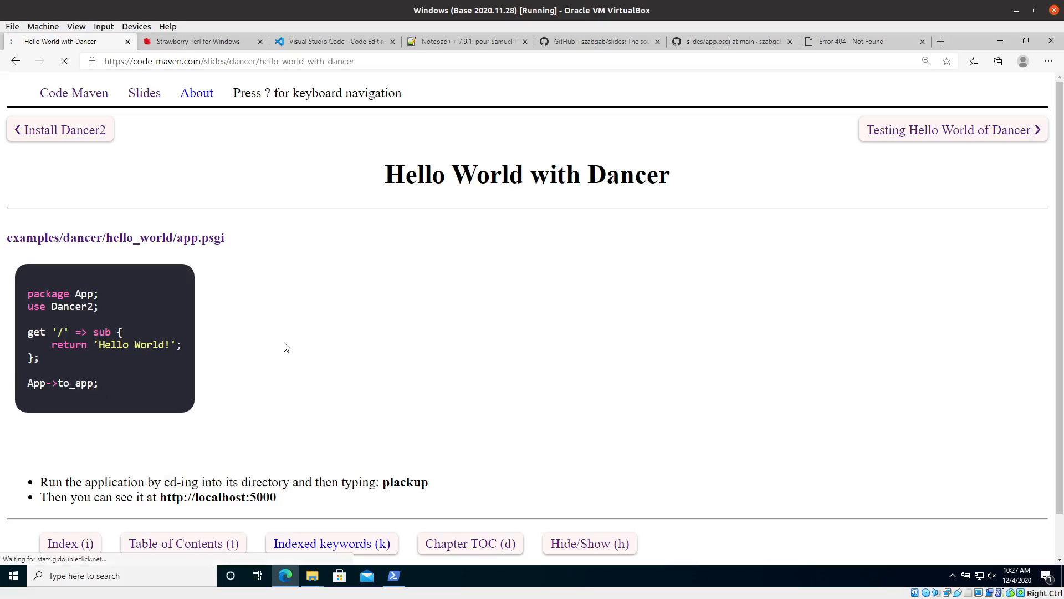
left_click(951, 130)
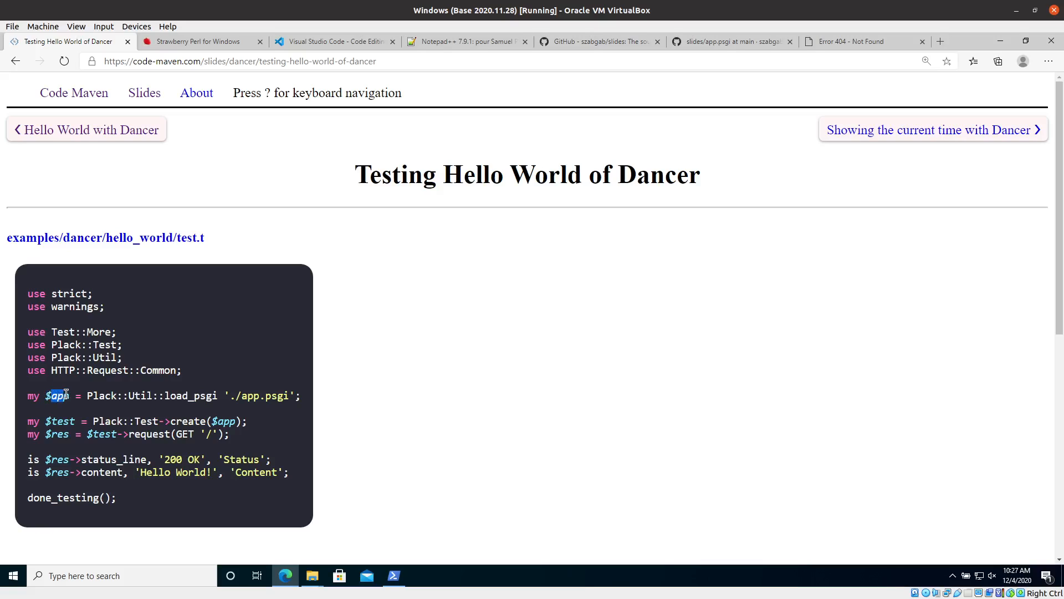
mouse_move(81, 398)
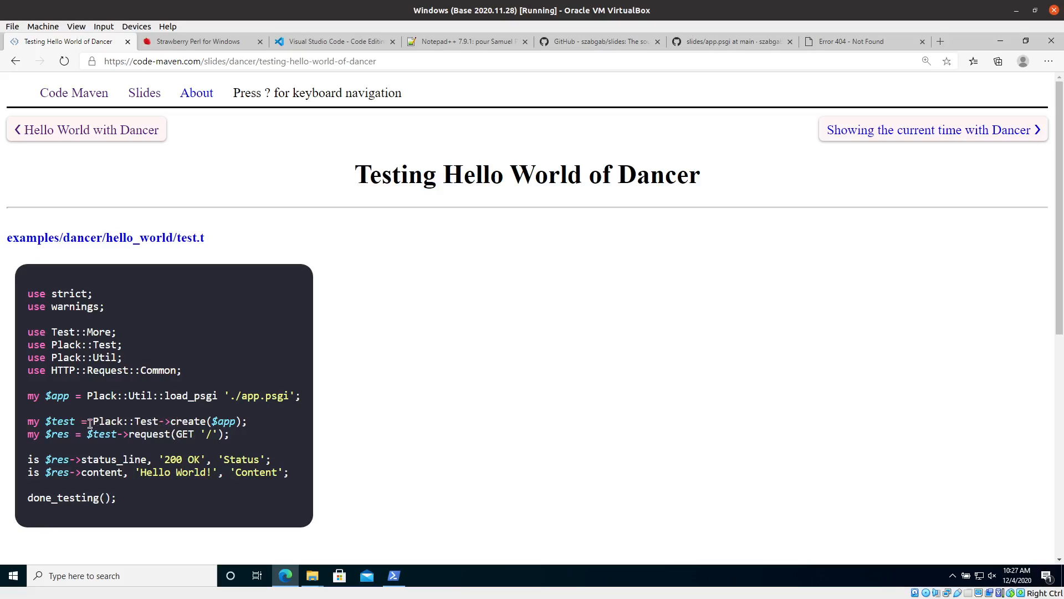
double_click(60, 421)
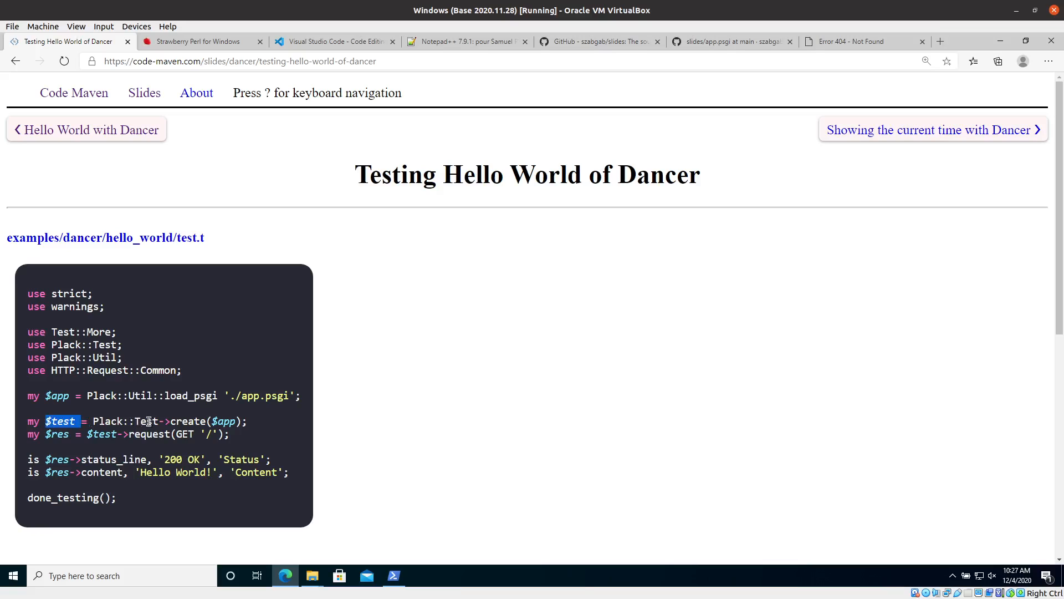
double_click(225, 421)
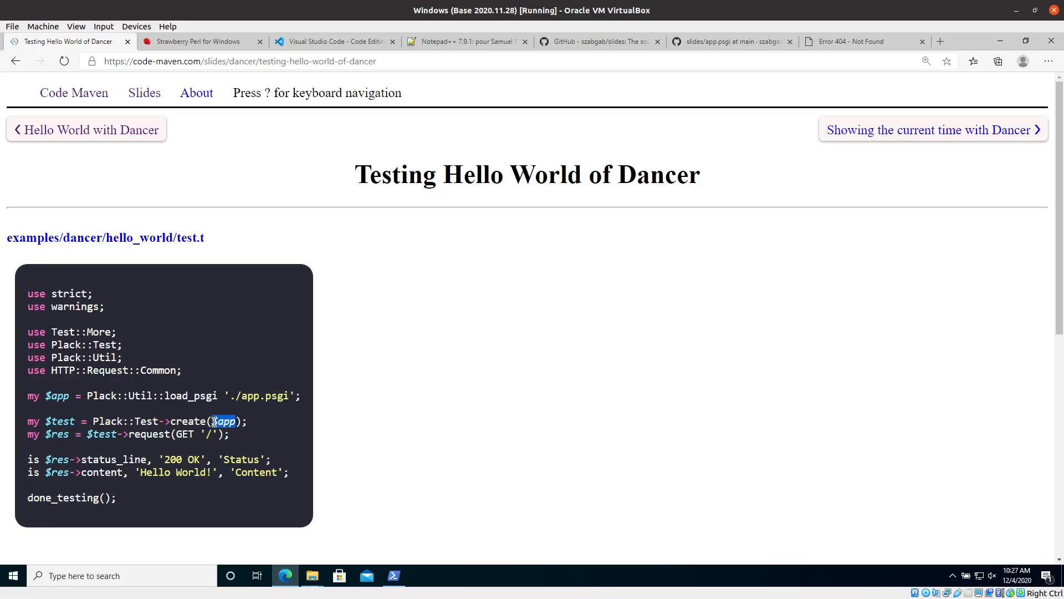
double_click(60, 420)
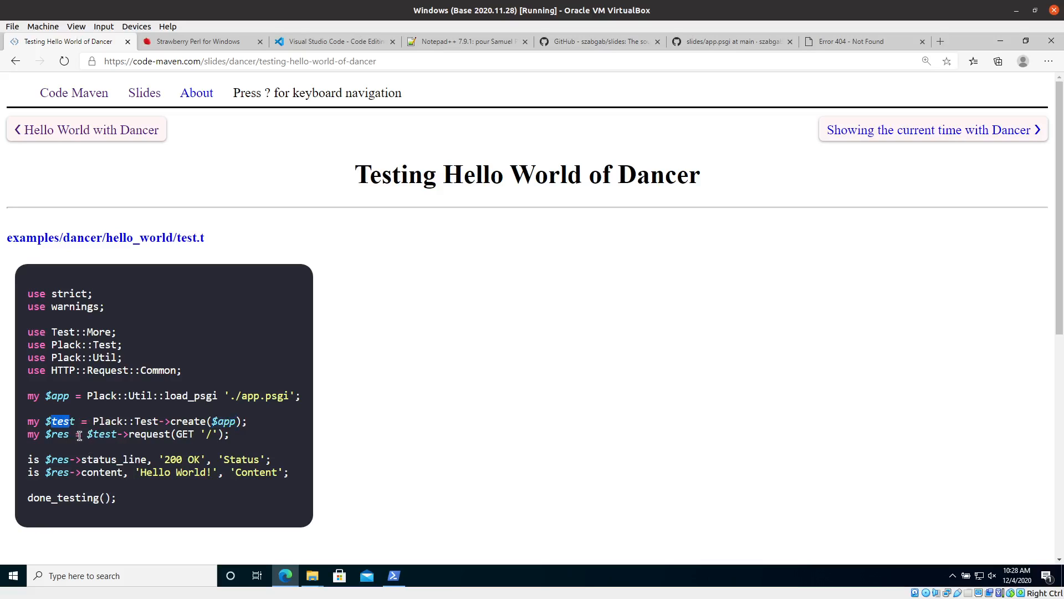
mouse_move(87, 447)
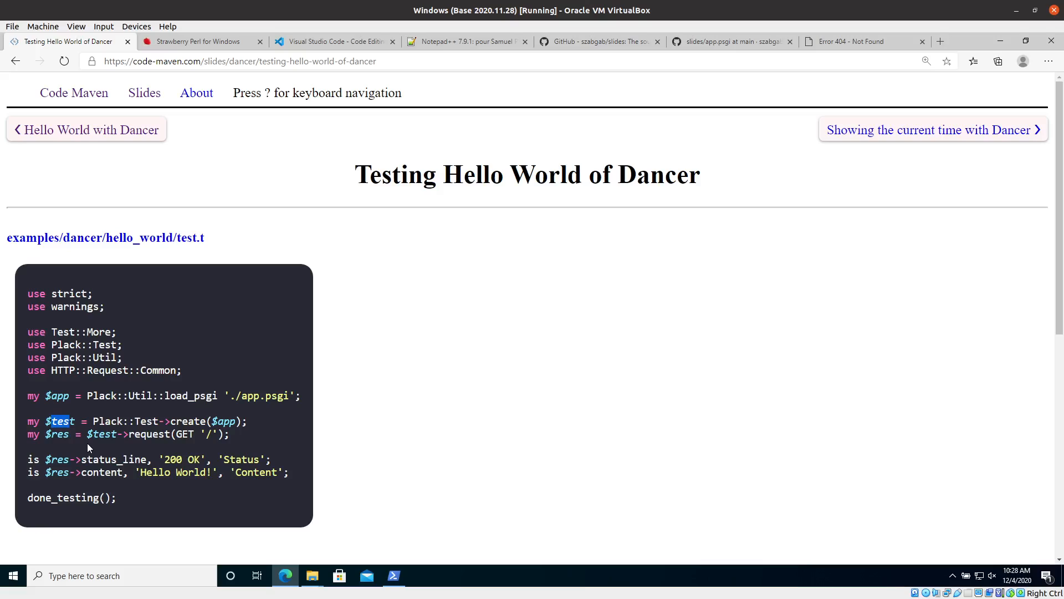
mouse_move(117, 434)
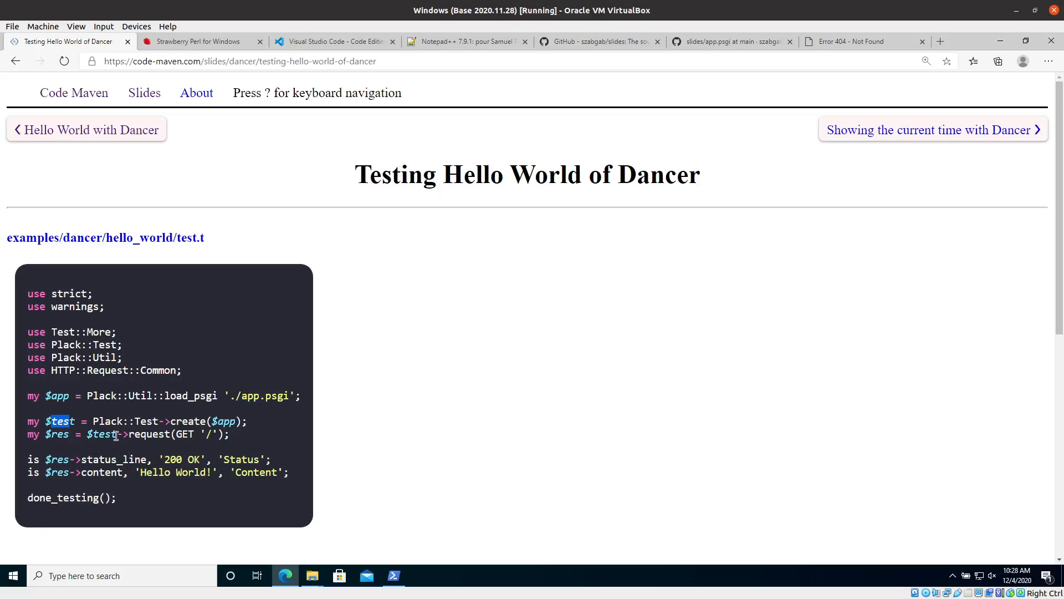
mouse_move(152, 459)
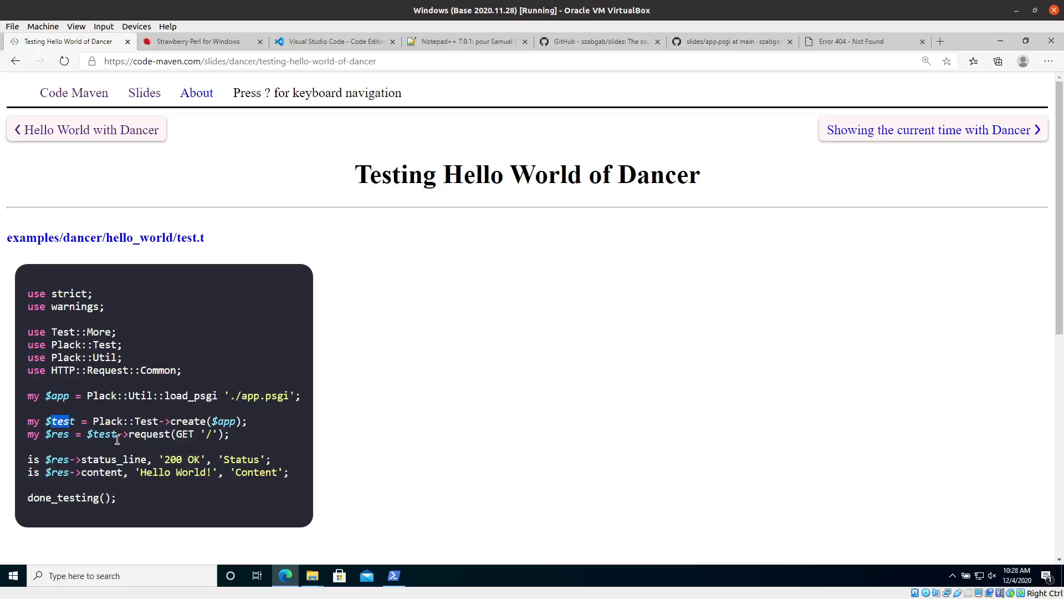
mouse_move(162, 459)
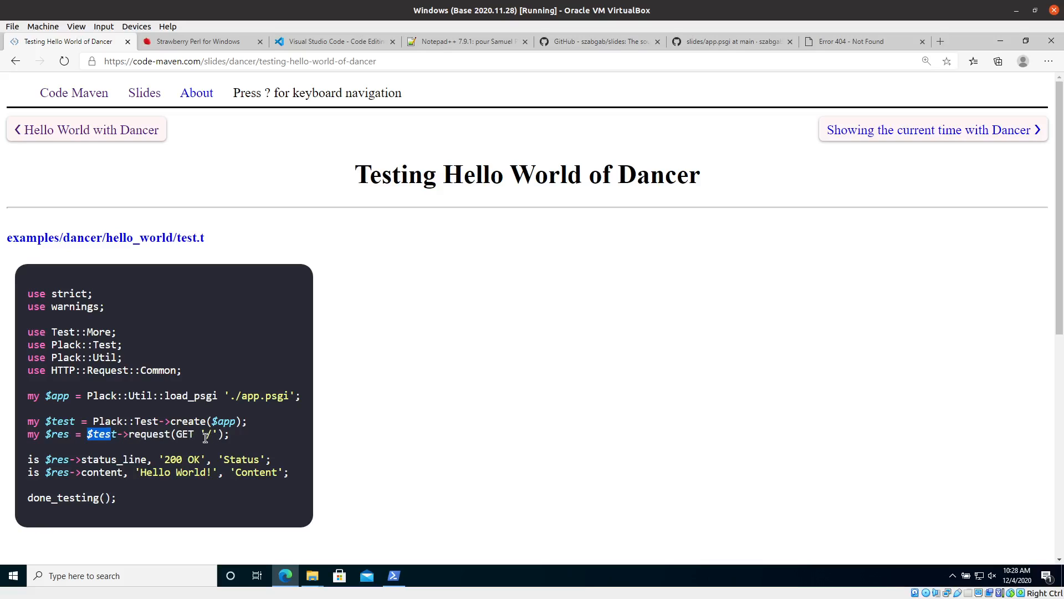
mouse_move(207, 448)
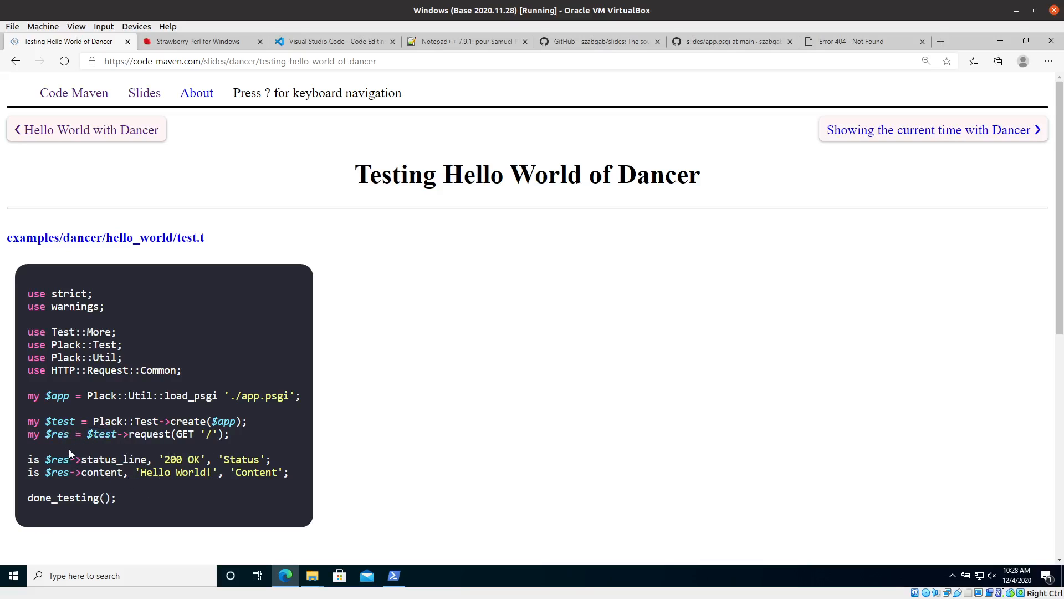
mouse_move(53, 434)
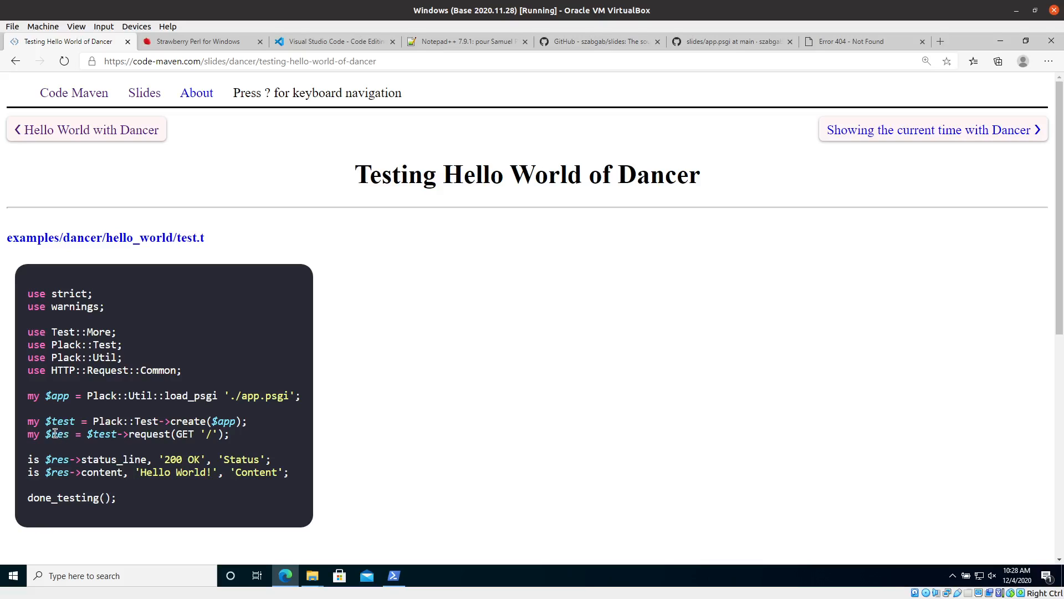
mouse_move(62, 435)
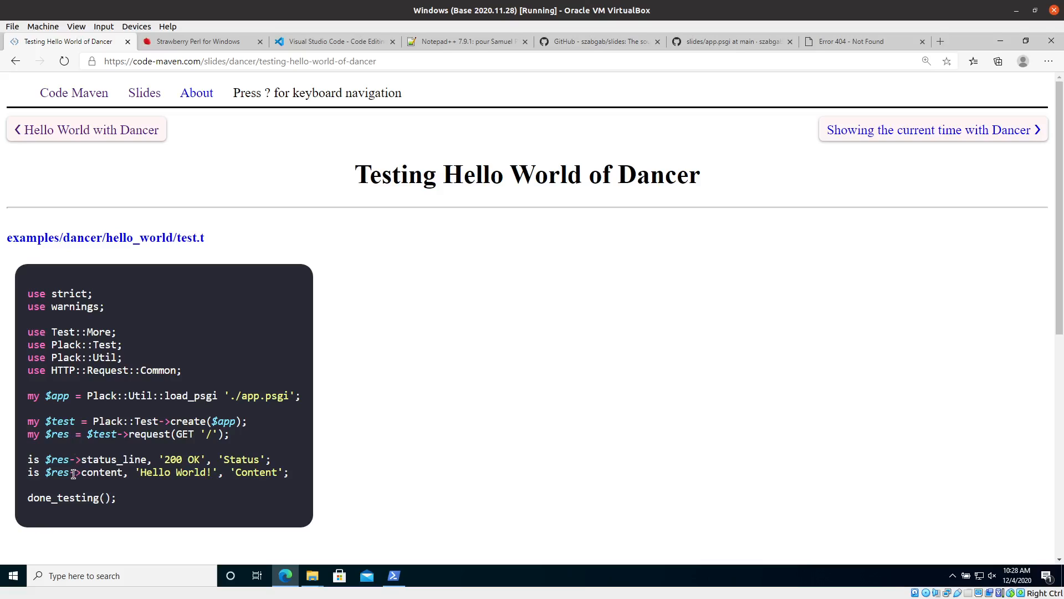
mouse_move(115, 465)
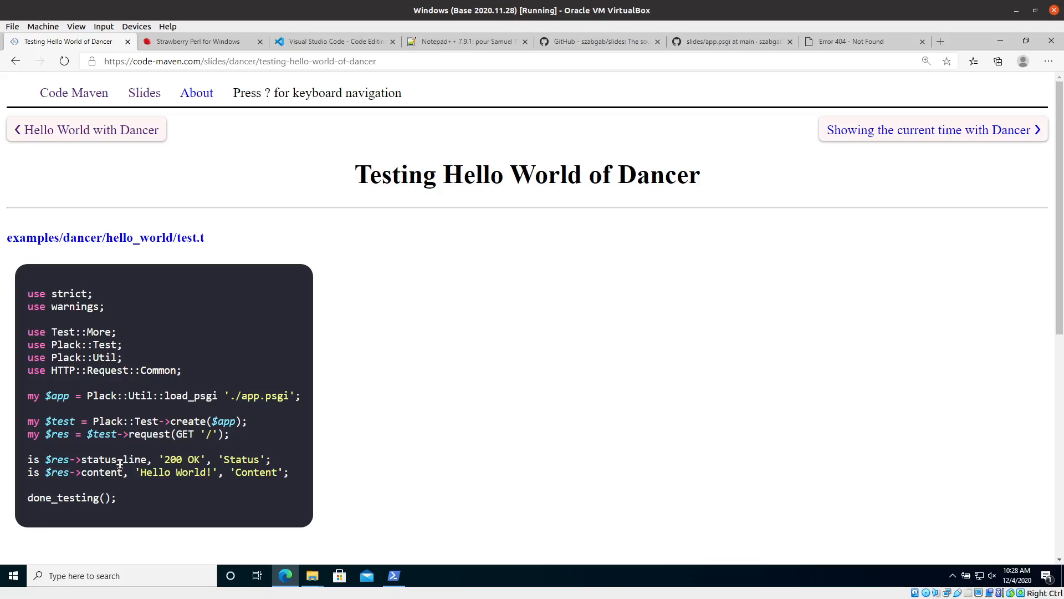
double_click(173, 459)
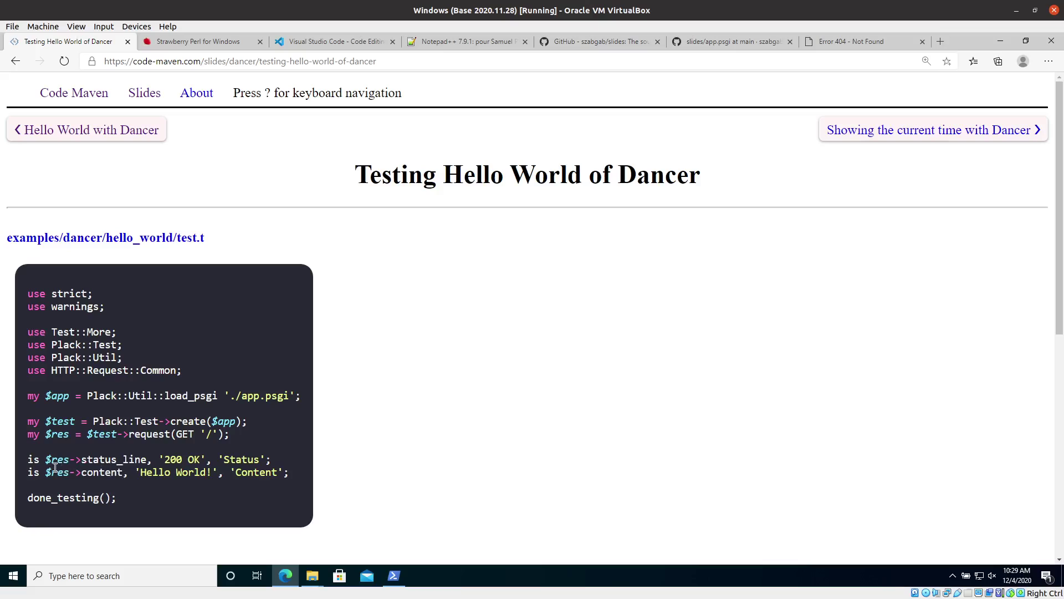
mouse_move(76, 332)
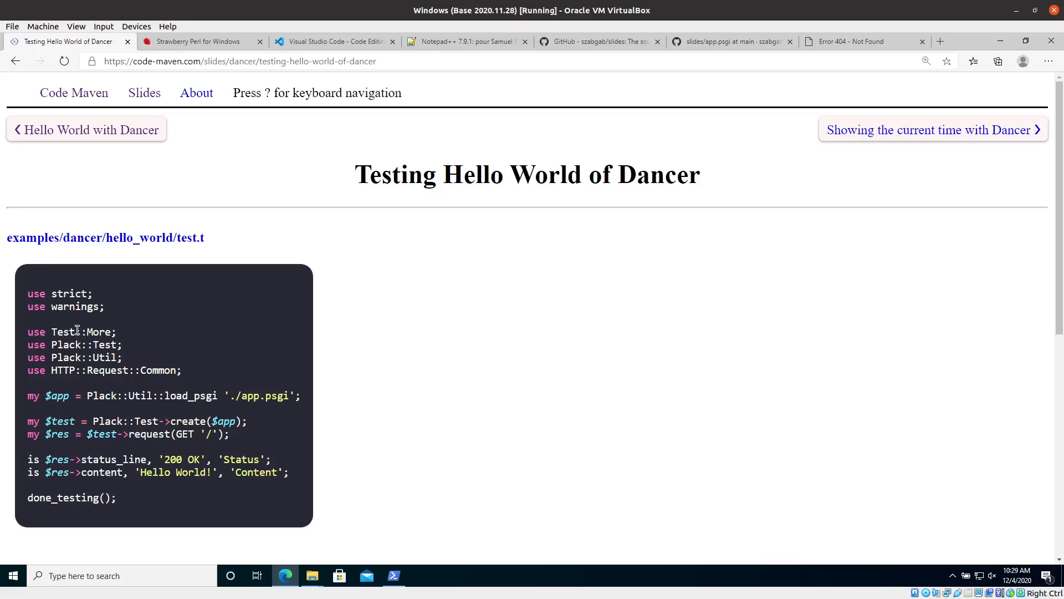
double_click(56, 459)
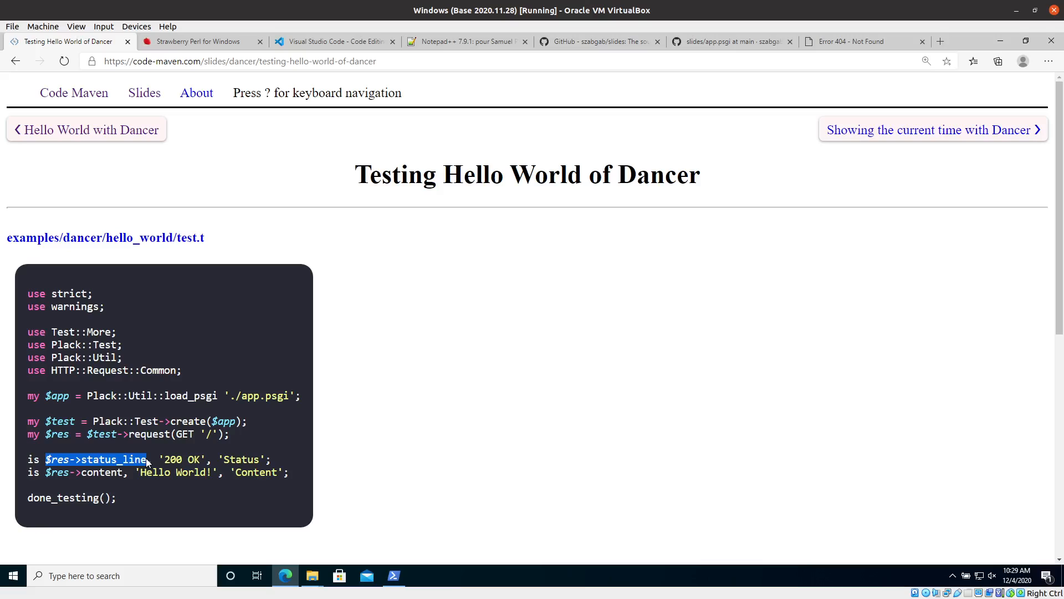
double_click(181, 459)
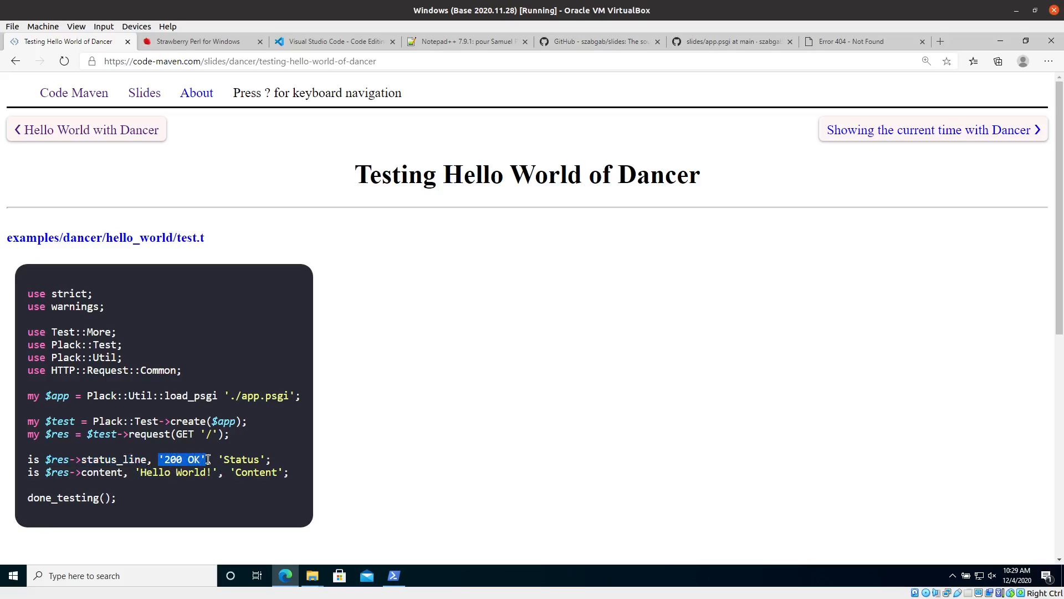
left_click(218, 459)
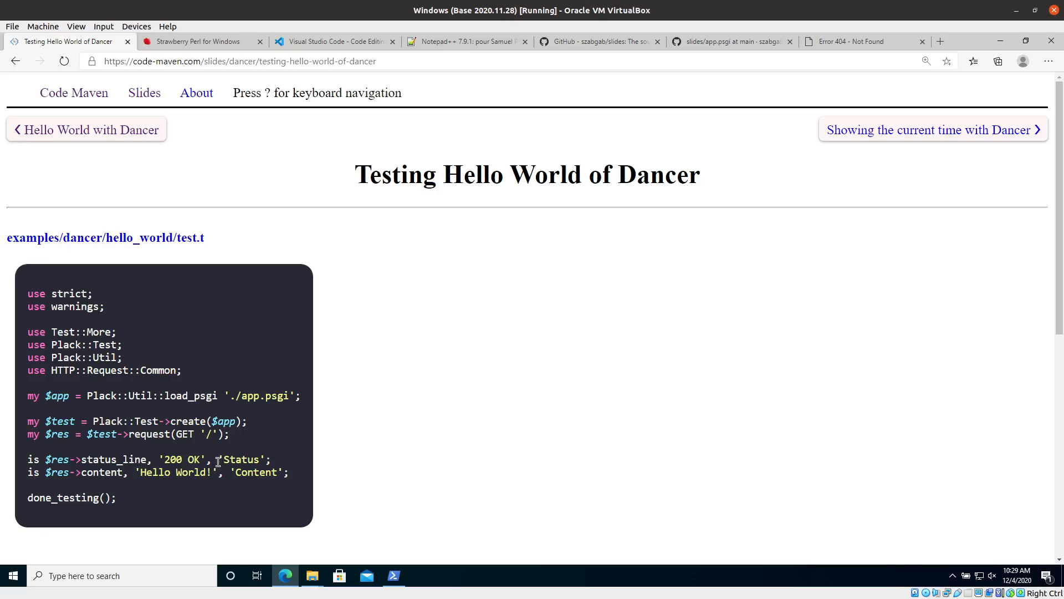
double_click(241, 459)
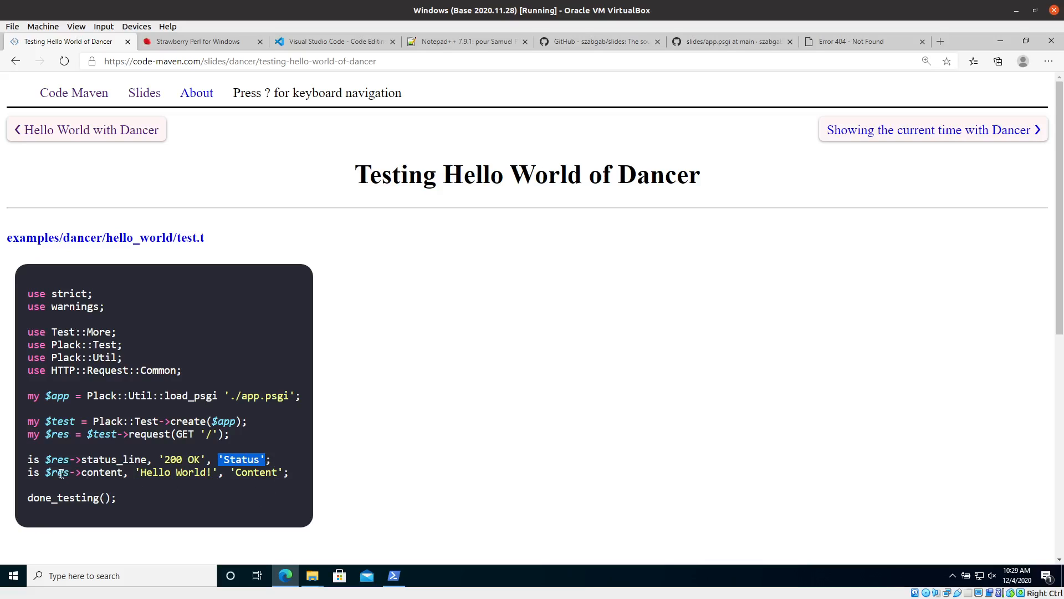
mouse_move(129, 478)
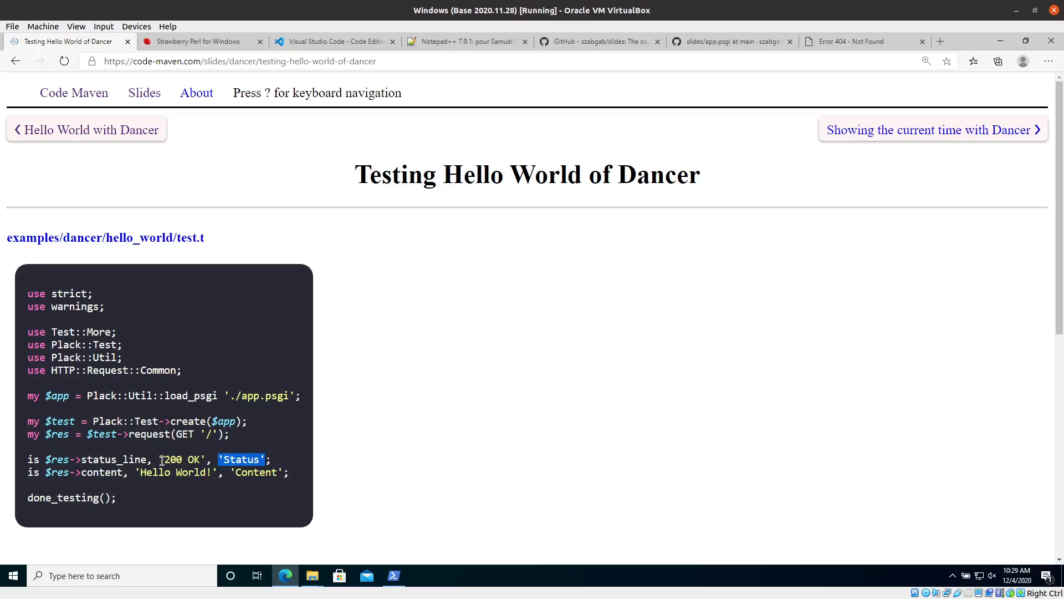
mouse_move(135, 472)
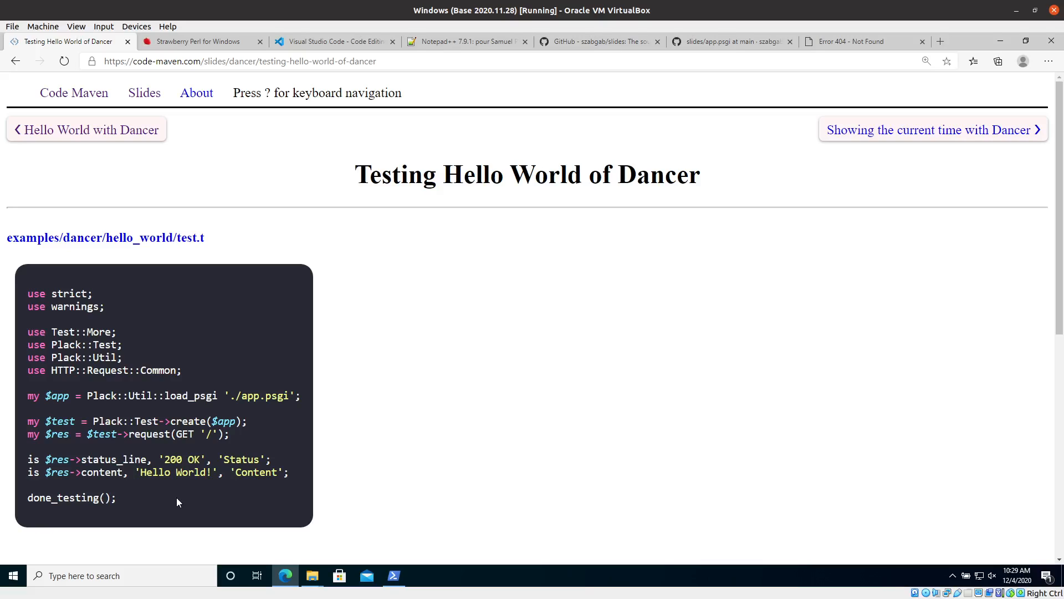
mouse_move(137, 477)
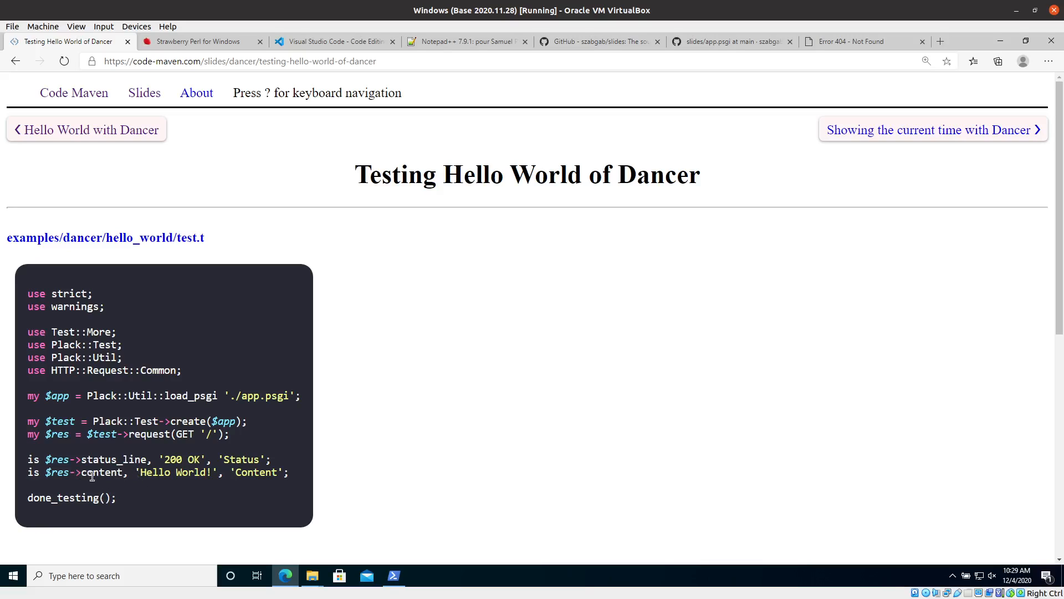
mouse_move(217, 490)
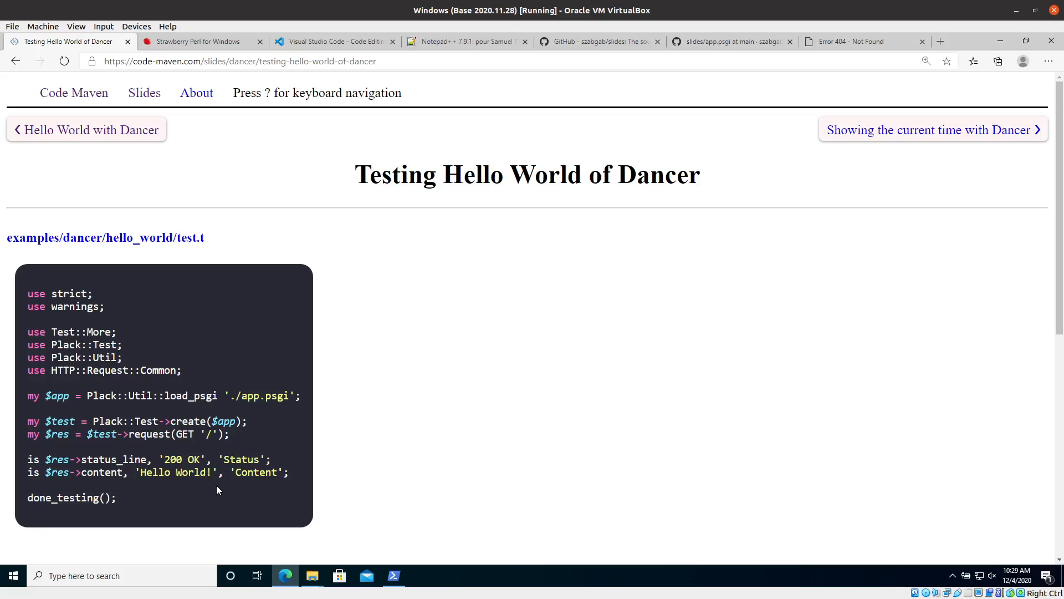
mouse_move(213, 496)
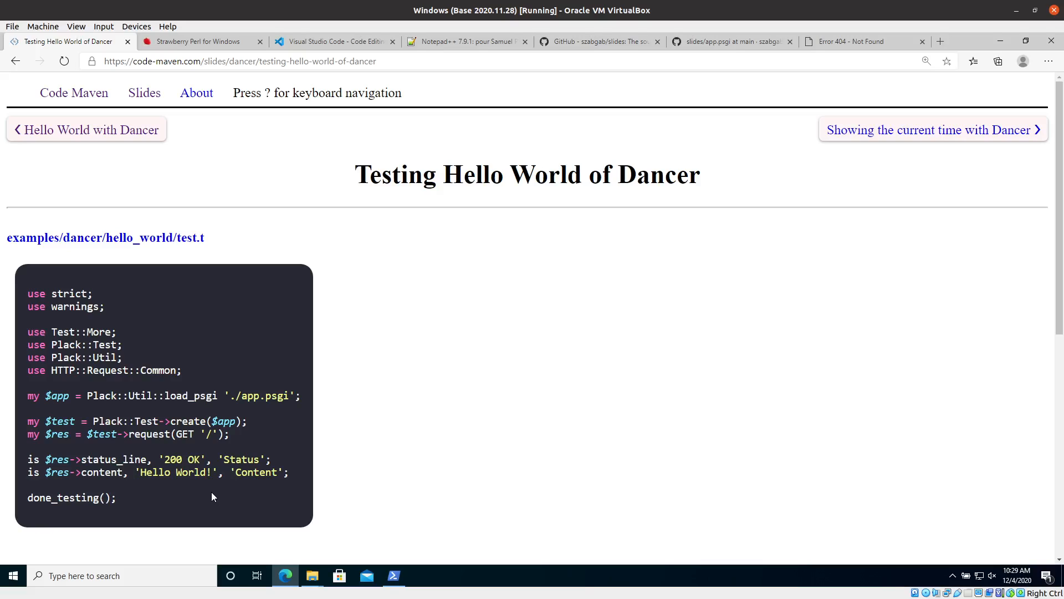
double_click(257, 472)
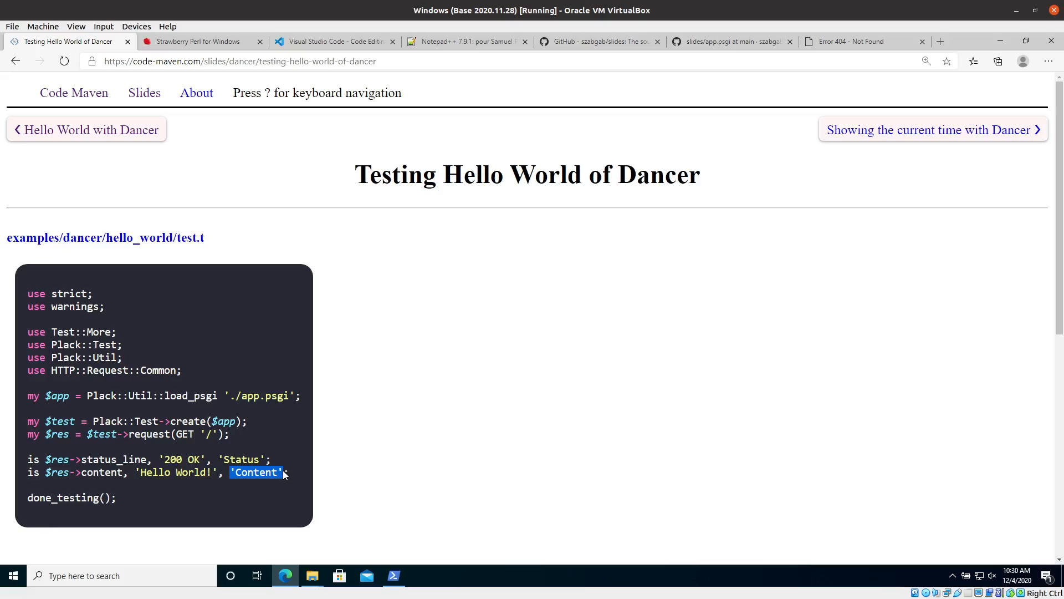
mouse_move(217, 508)
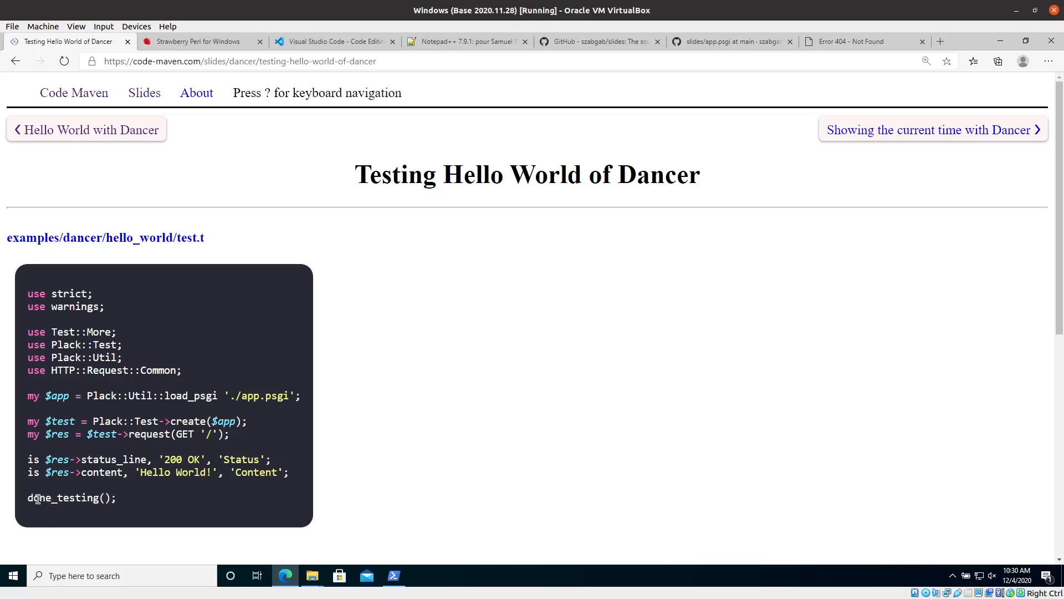
mouse_move(125, 370)
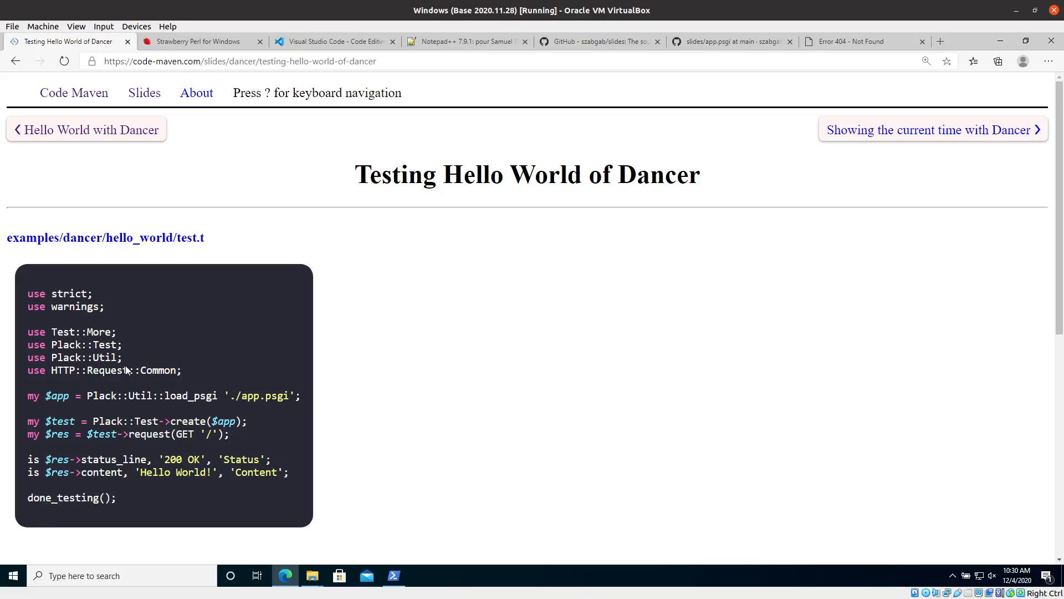
mouse_move(193, 510)
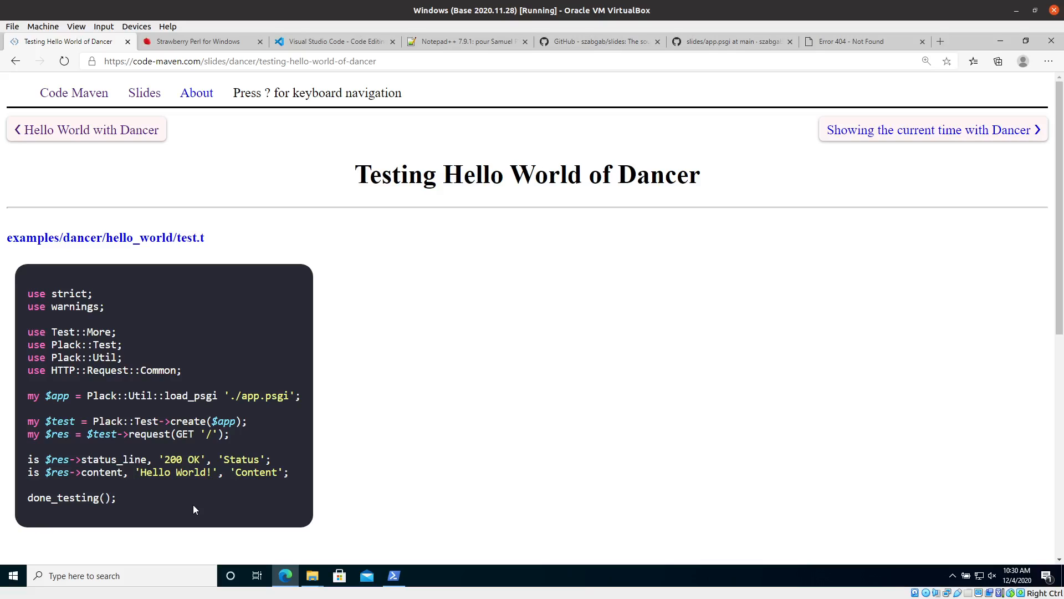
mouse_move(58, 473)
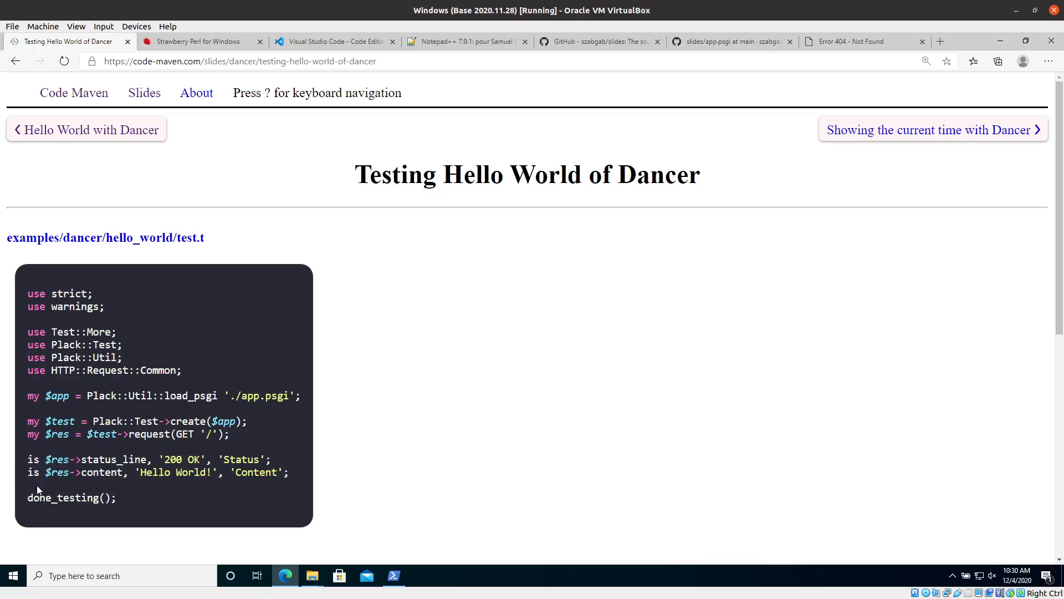
mouse_move(41, 475)
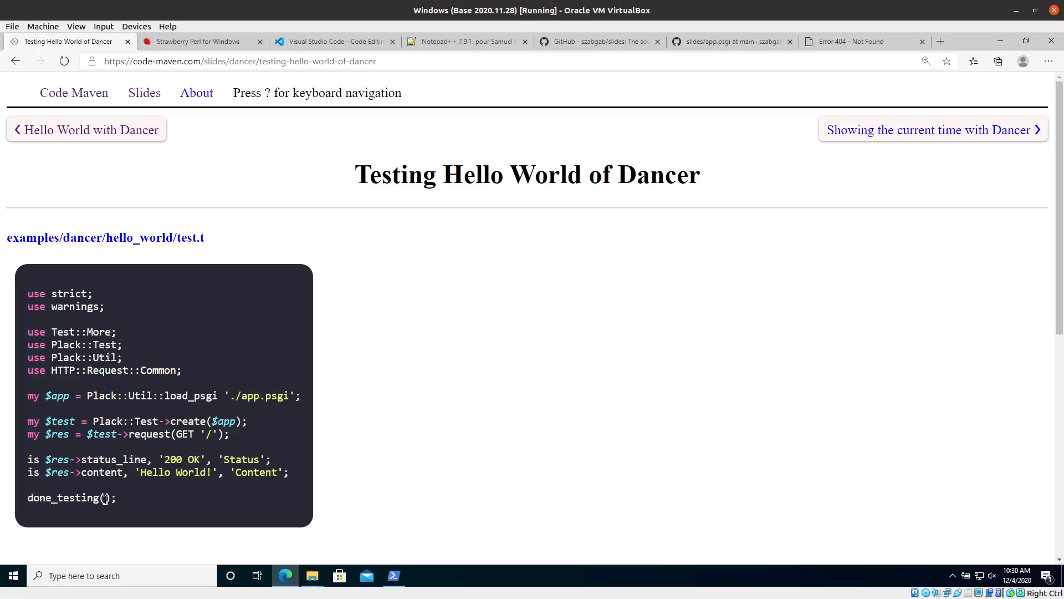
mouse_move(163, 496)
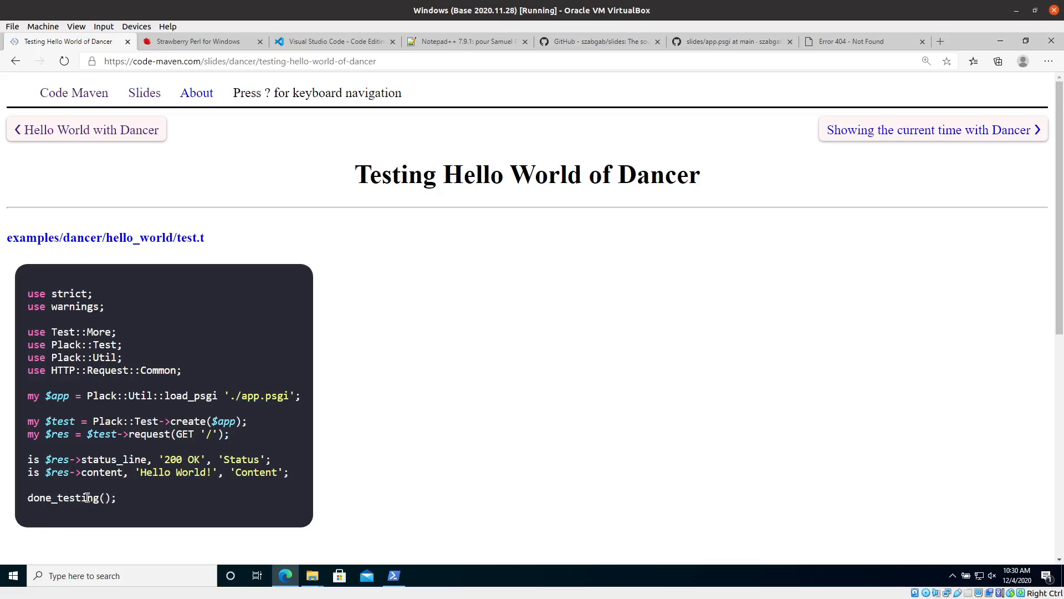
mouse_move(130, 513)
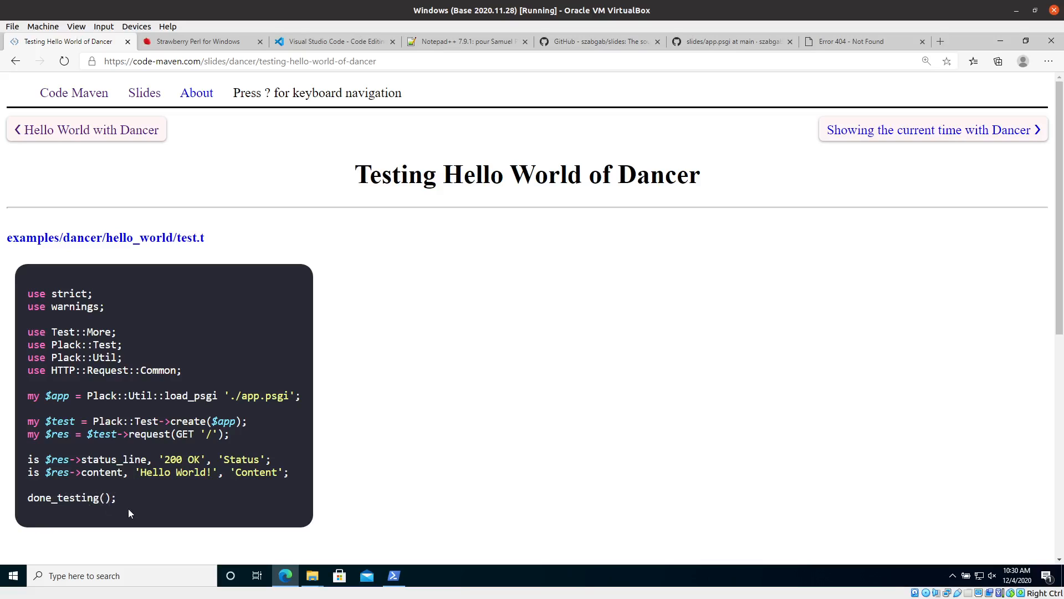
mouse_move(169, 494)
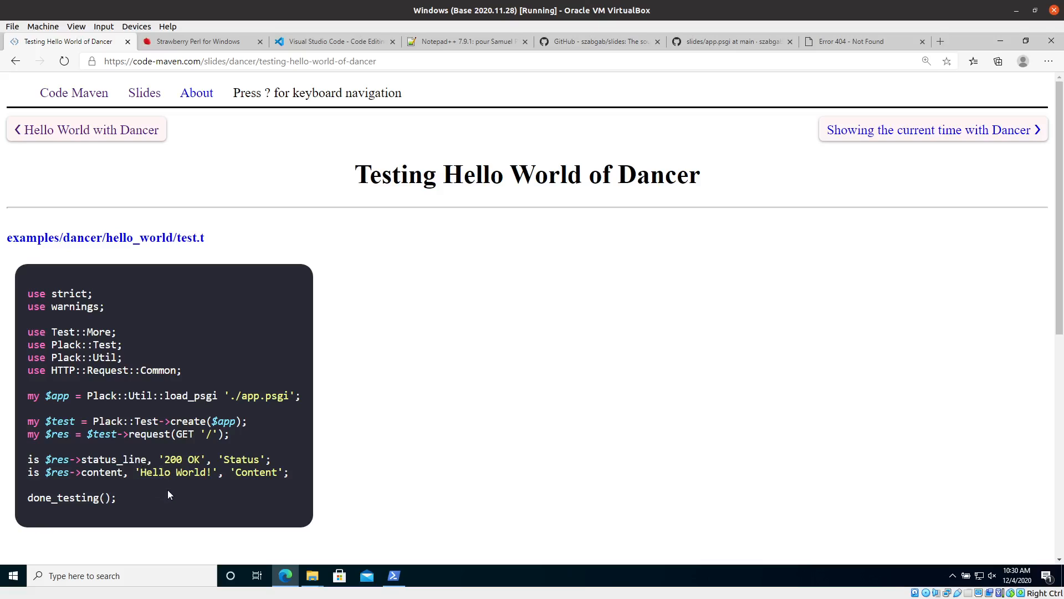
mouse_move(129, 455)
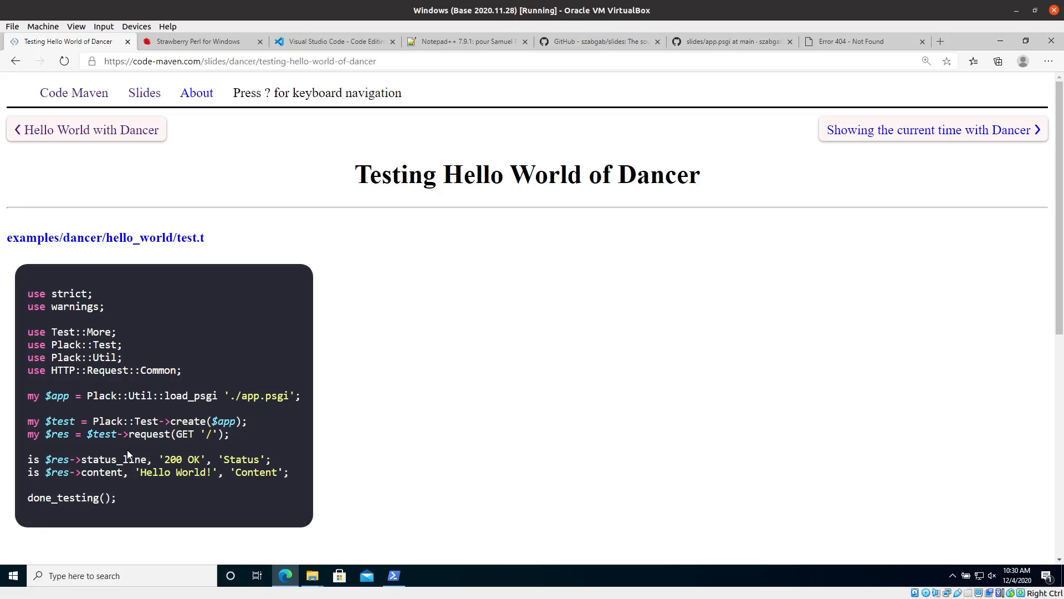
mouse_move(100, 395)
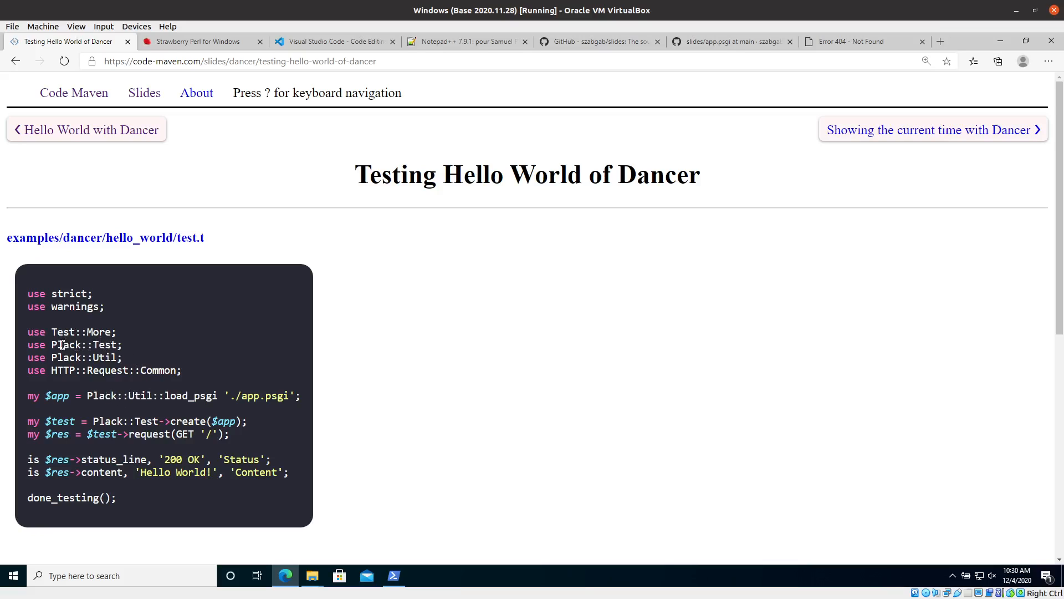
double_click(77, 357)
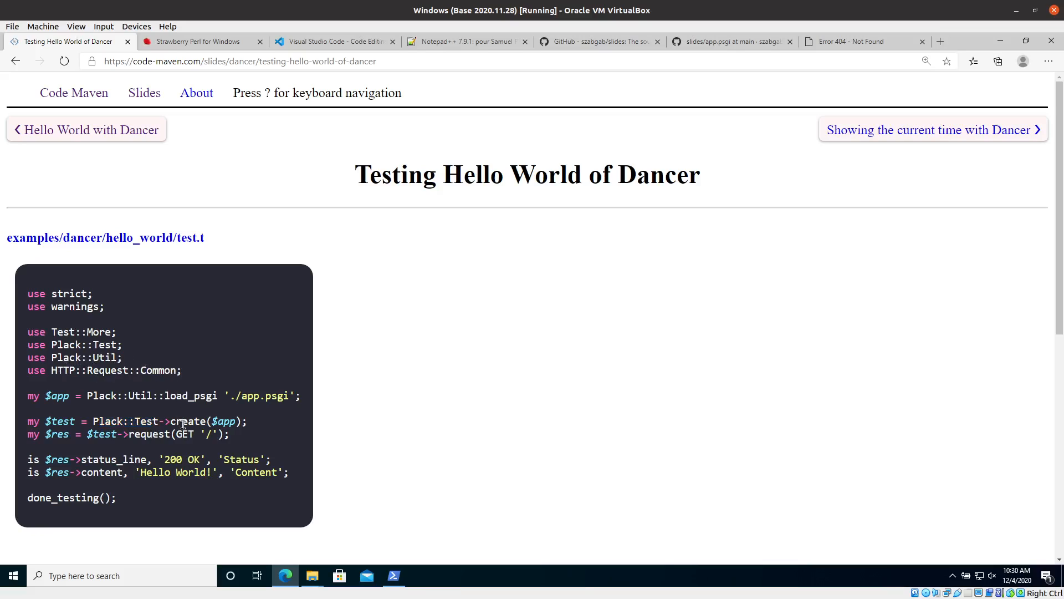
double_click(181, 434)
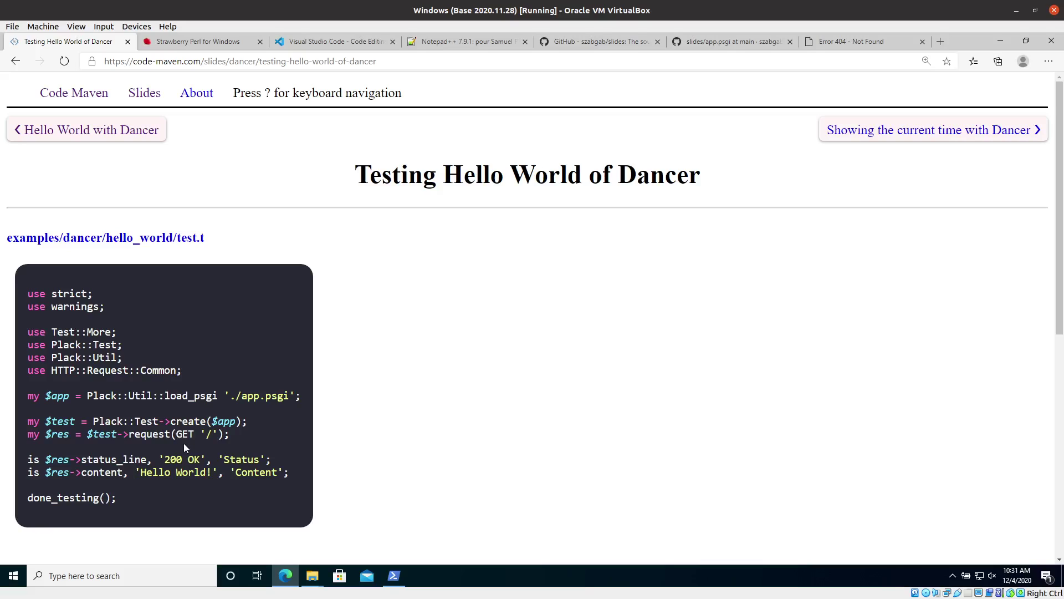
mouse_move(199, 454)
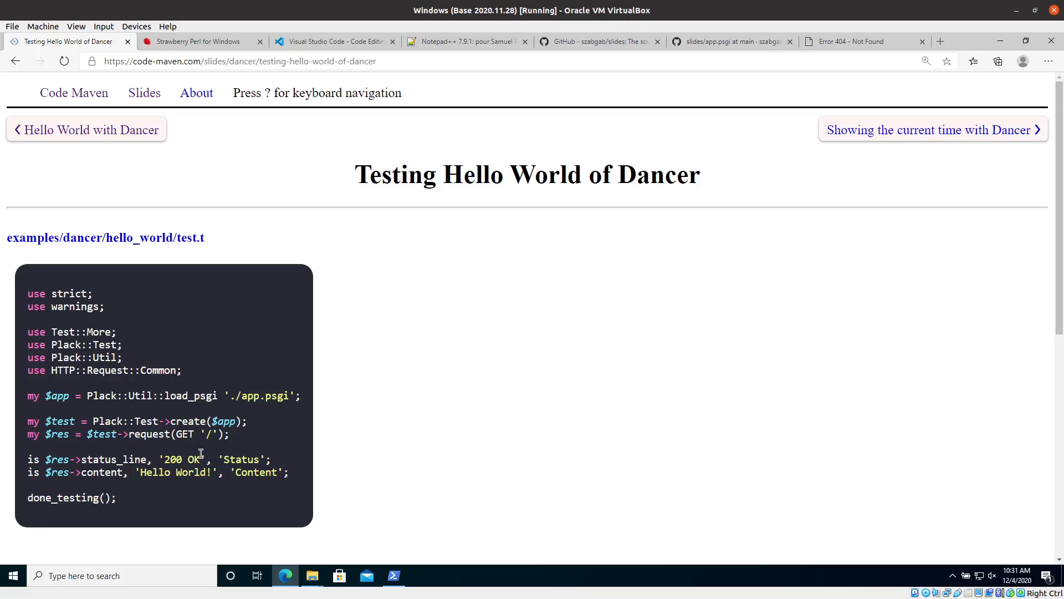
mouse_move(146, 451)
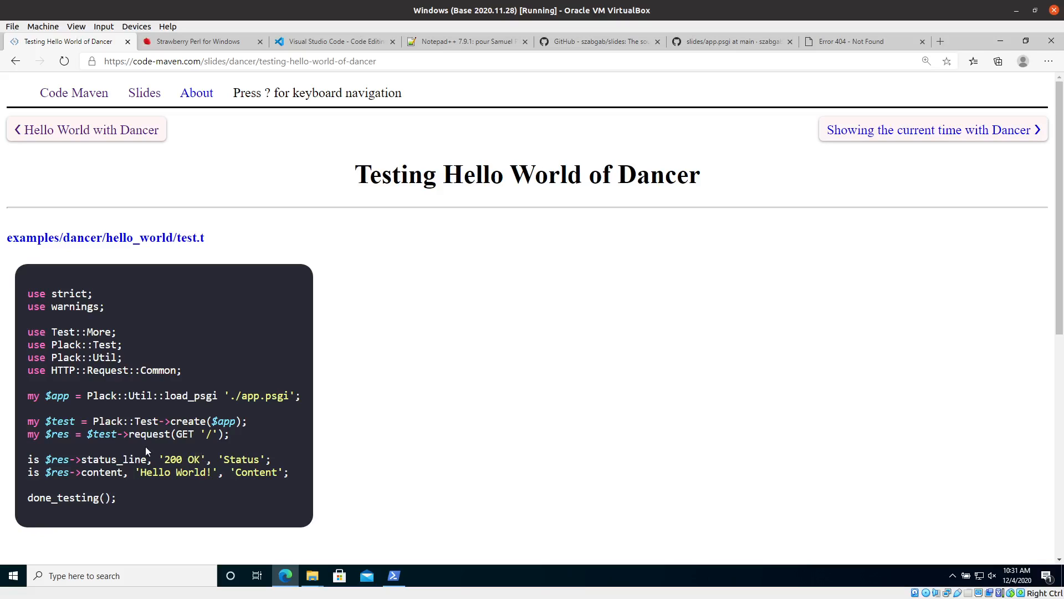
mouse_move(283, 426)
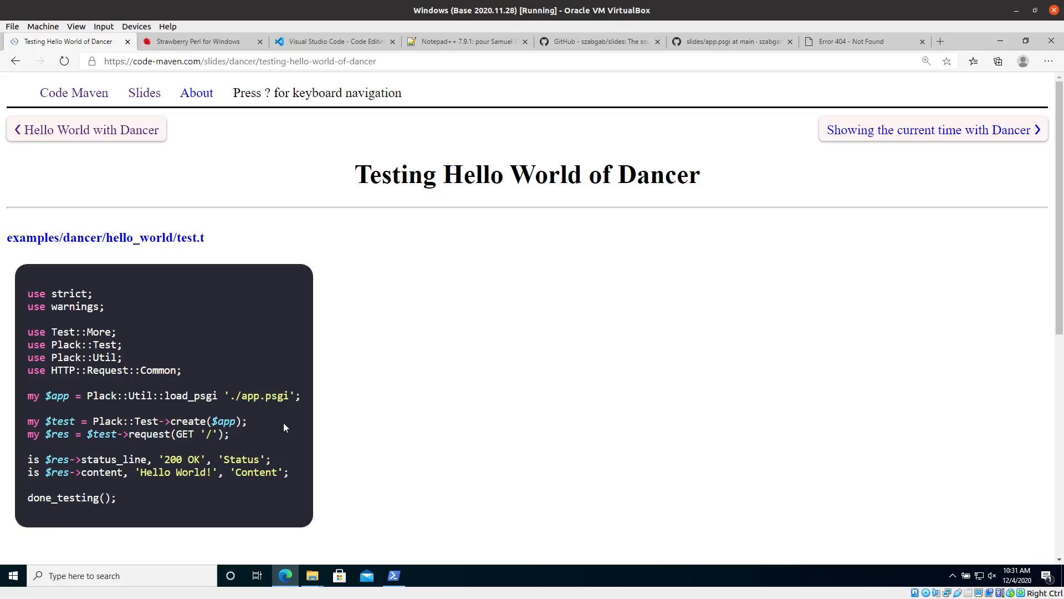
Bring PowerShell forward and run prove in the hello_world folder.
left_click(392, 575)
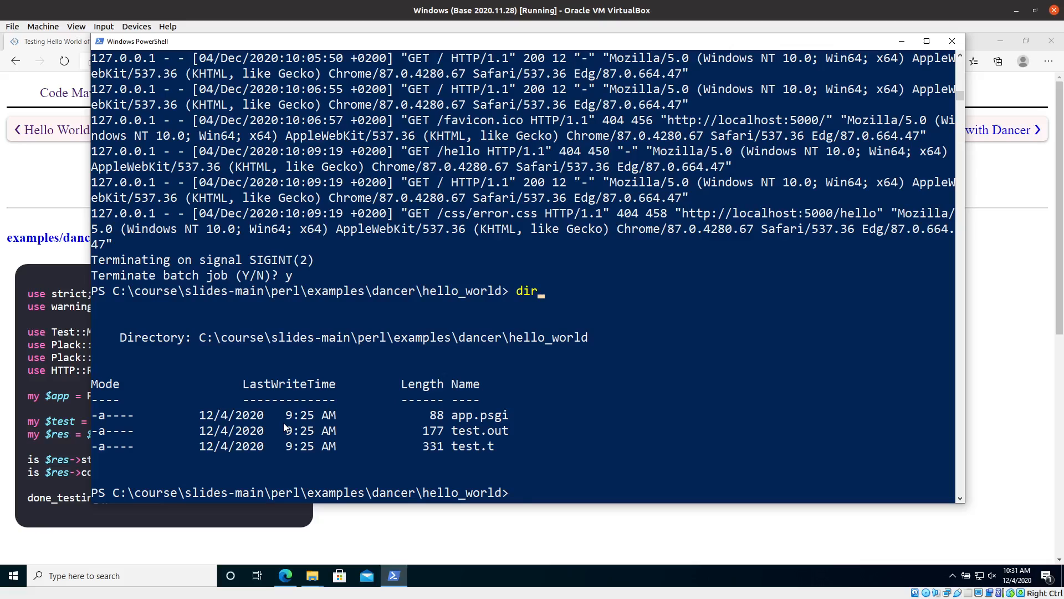
type("pr")
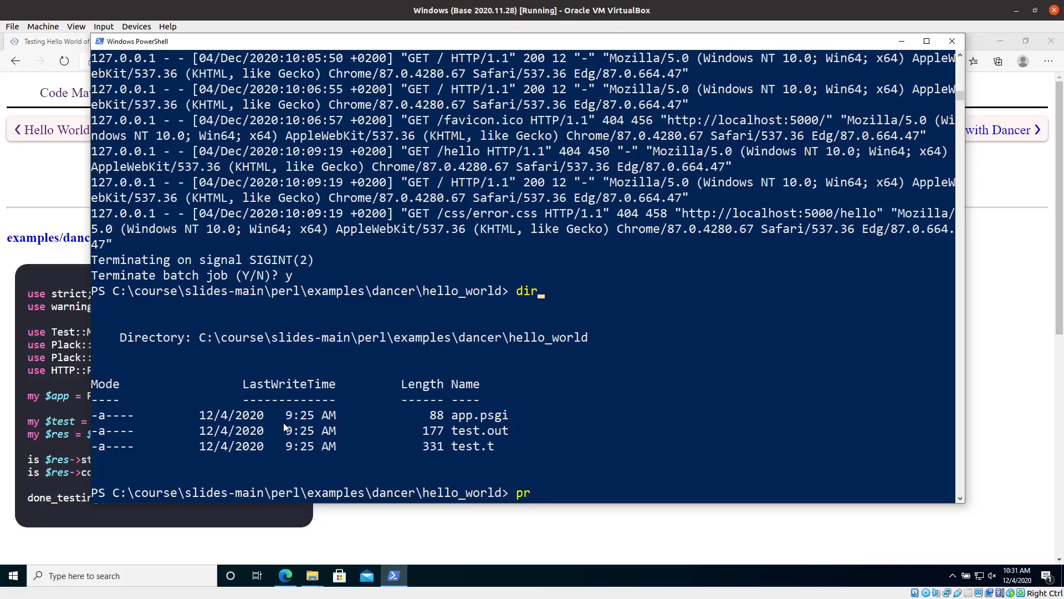
type("ove")
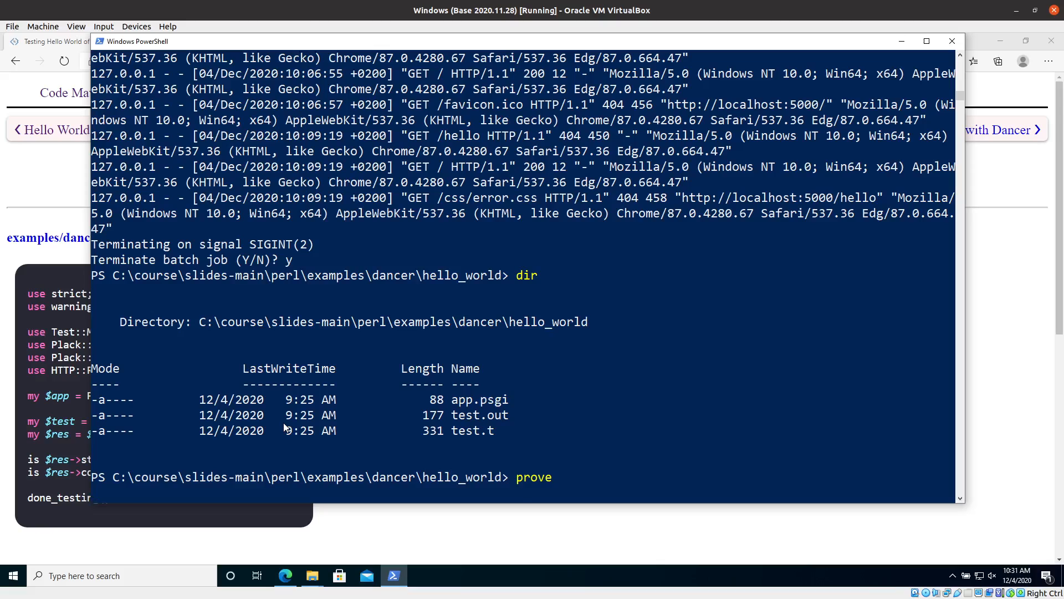
key("Return")
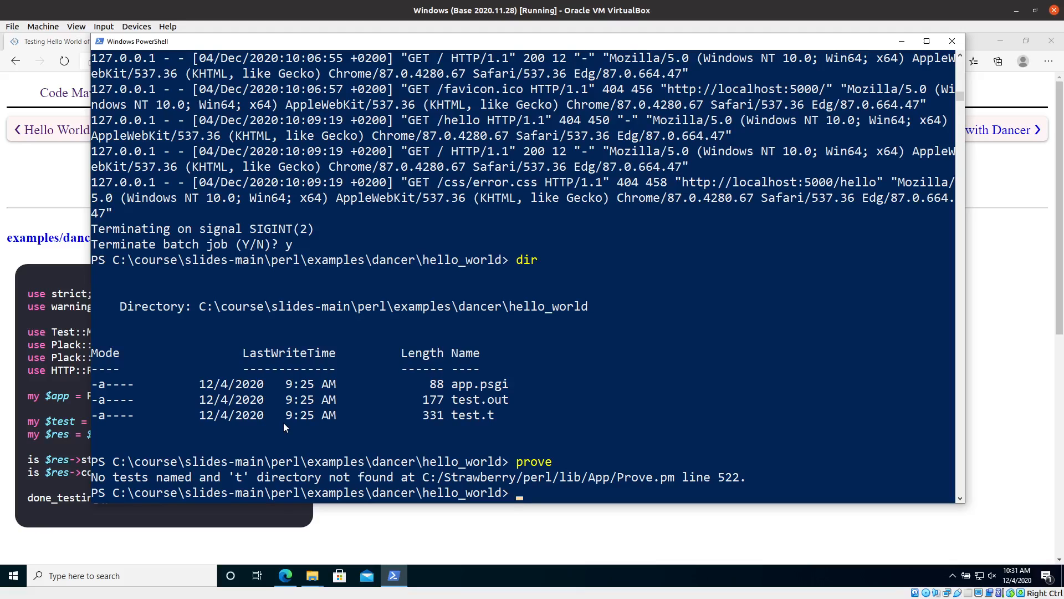
Run prove on test.t, reporting all tests successful and Result: PASS.
type("prove")
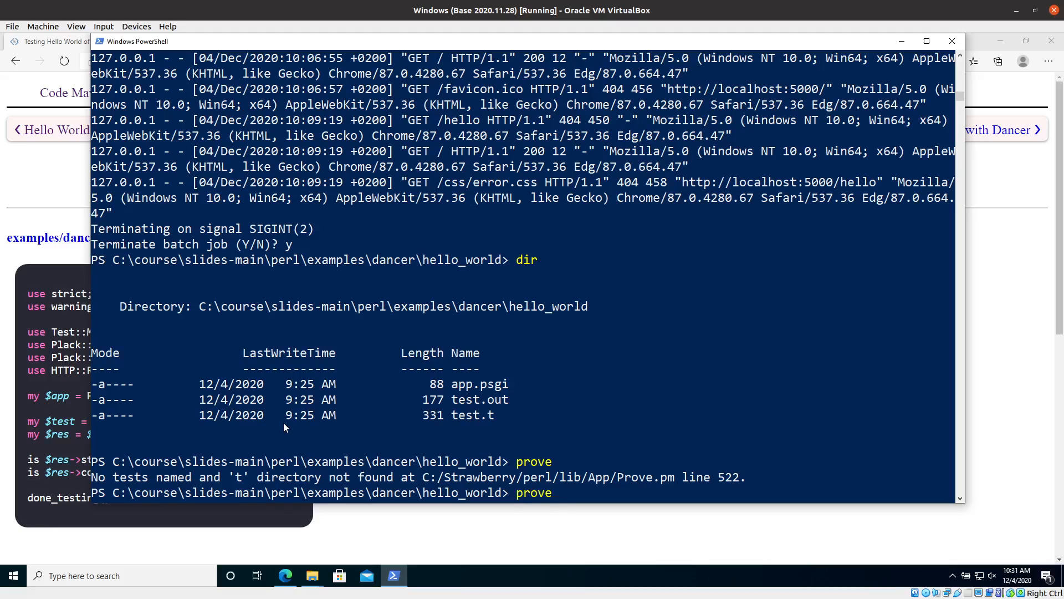
type(".\\test.out")
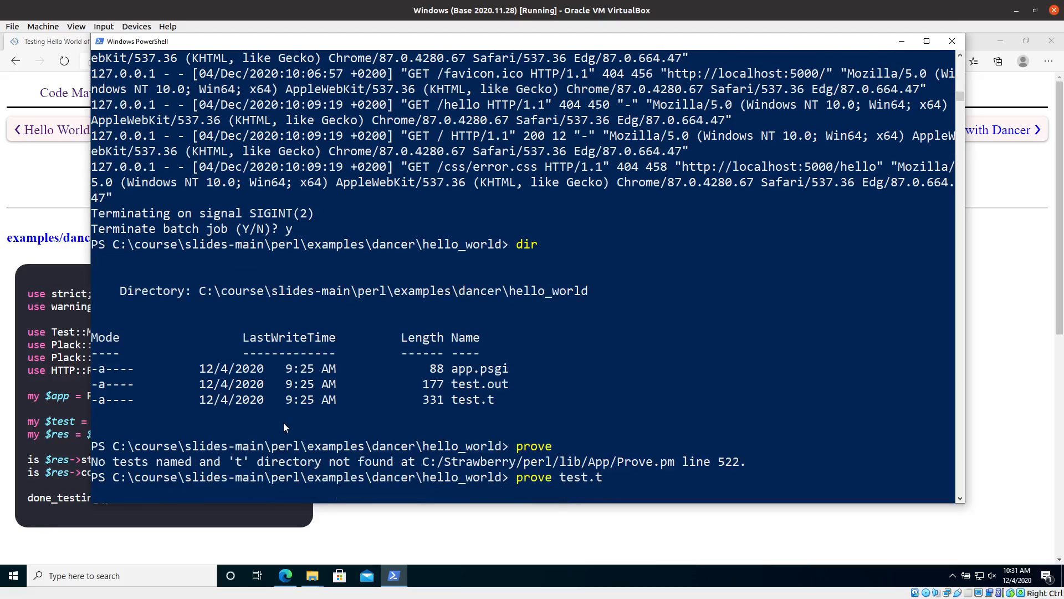
key("Return")
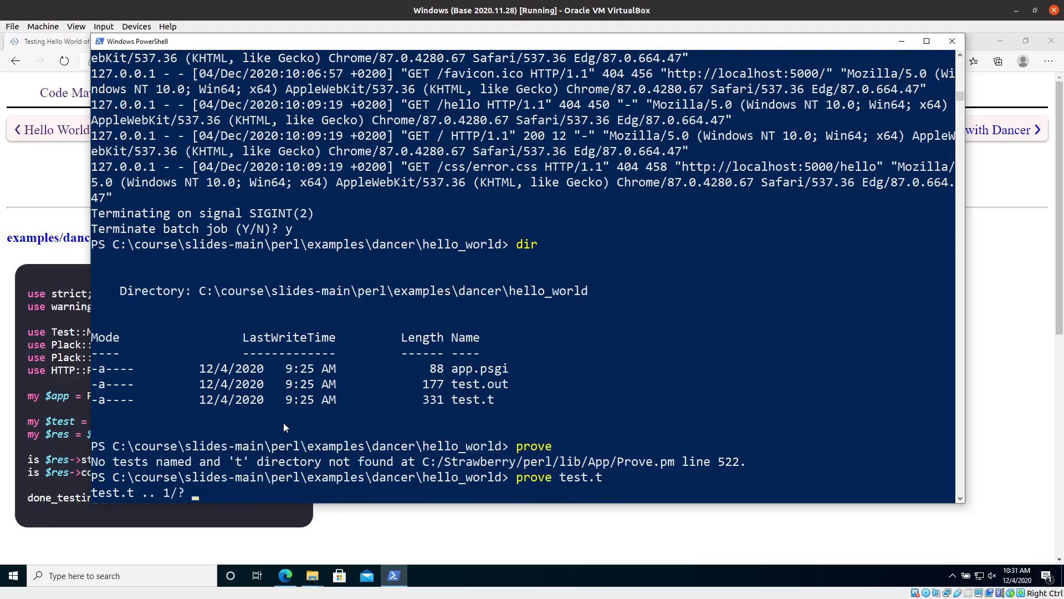
key("Return")
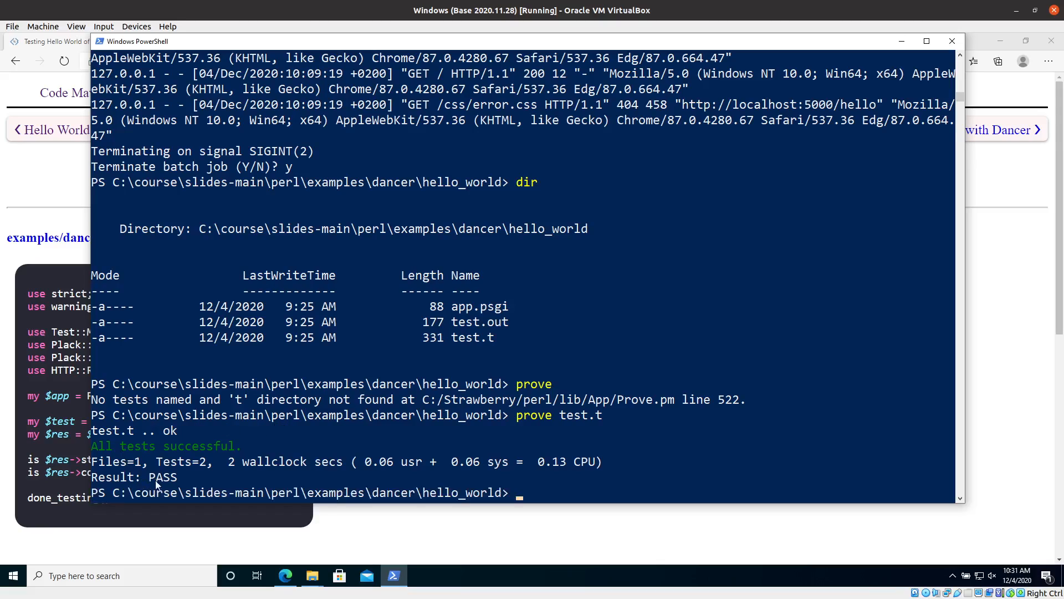
Run prove -v test.t to list ok 1 - Status and ok 2 - Content.
type("prove test.t")
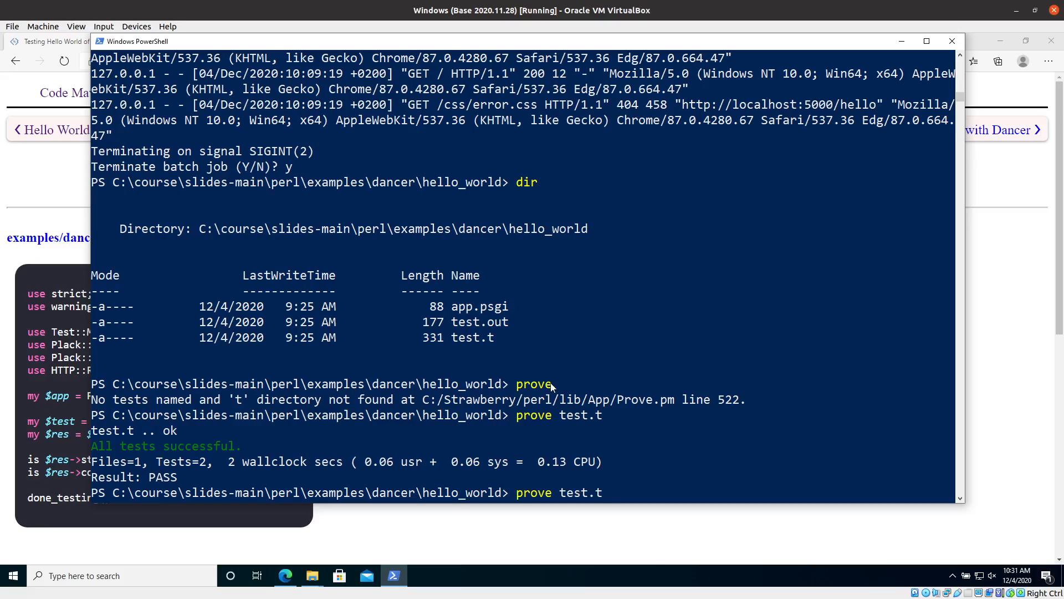
type("-v")
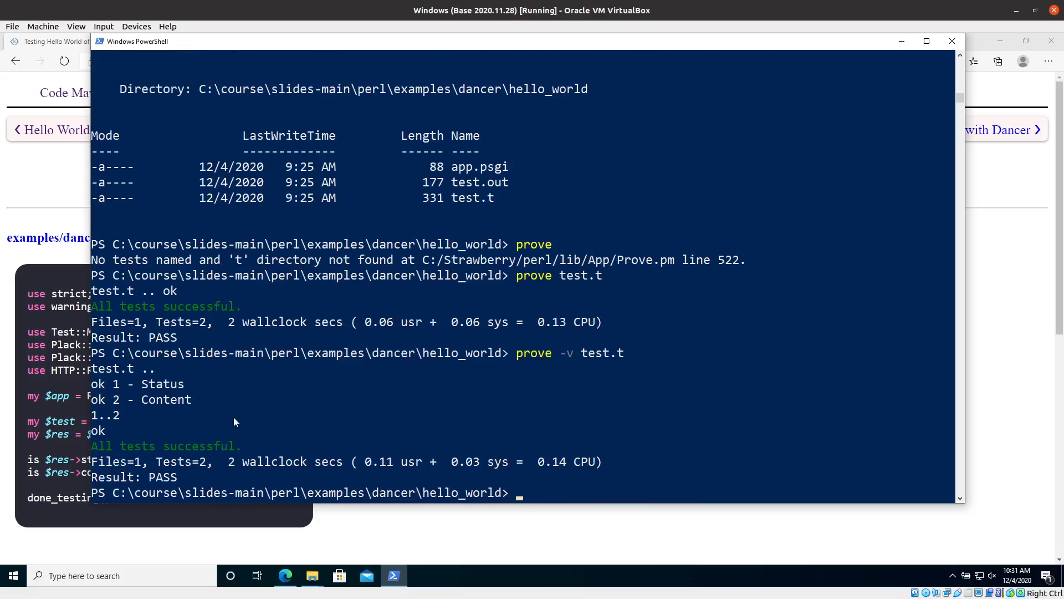
mouse_move(201, 394)
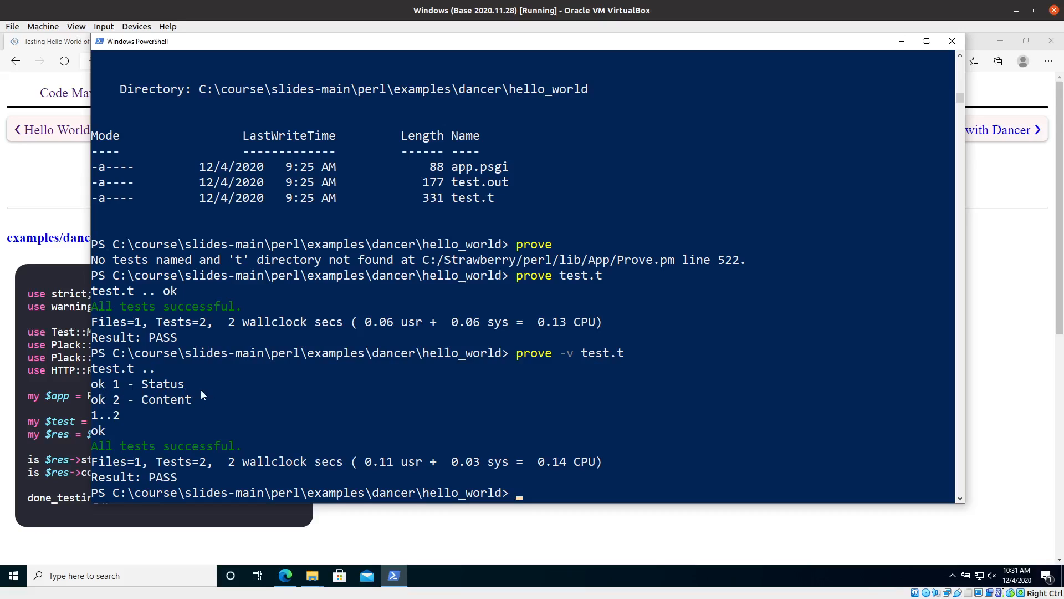
mouse_move(405, 380)
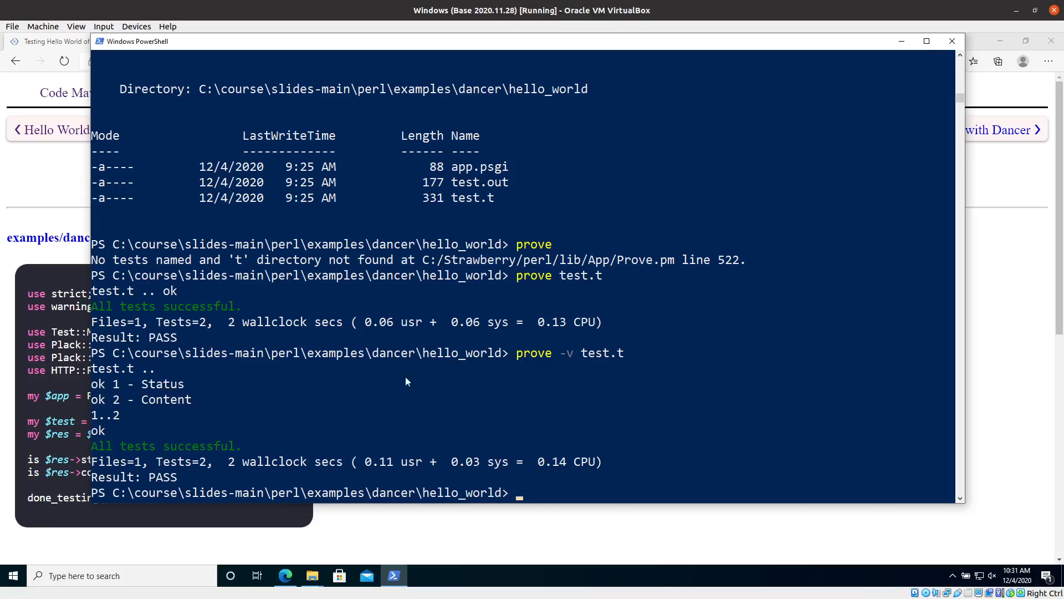
mouse_move(217, 402)
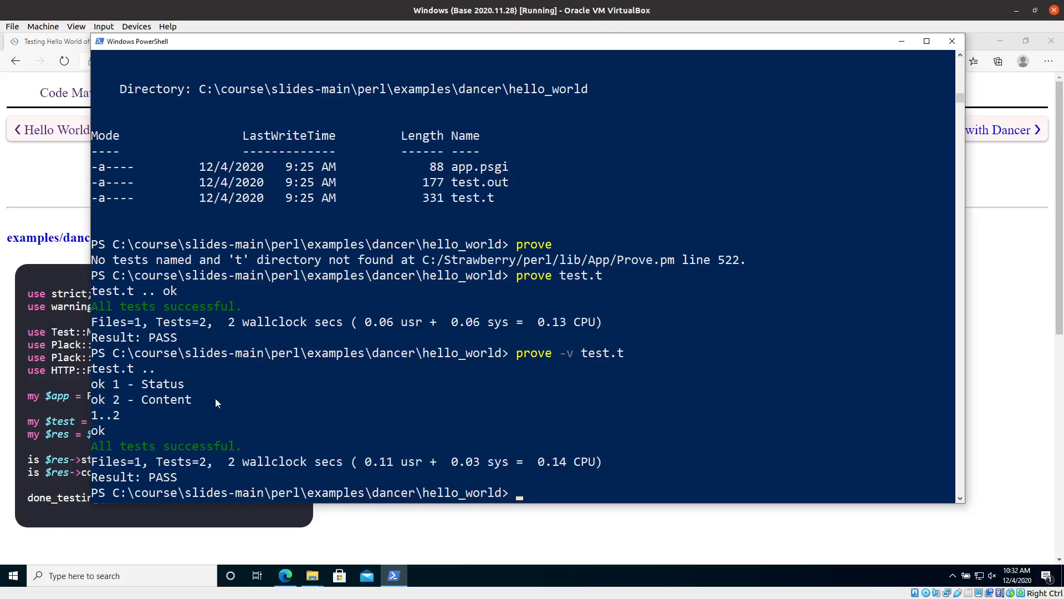
mouse_move(197, 410)
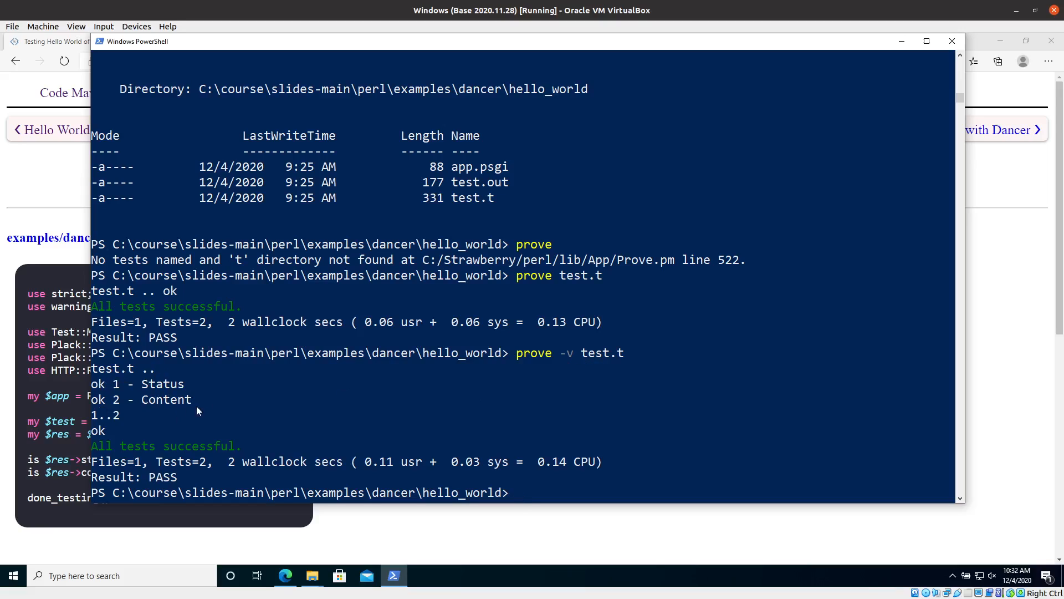
mouse_move(285, 460)
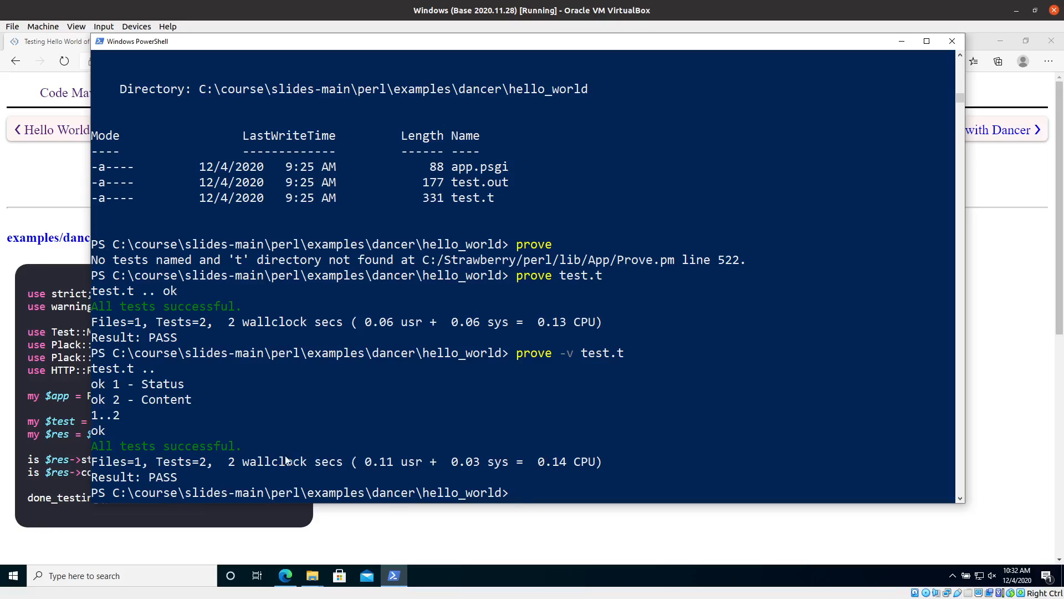
mouse_move(615, 447)
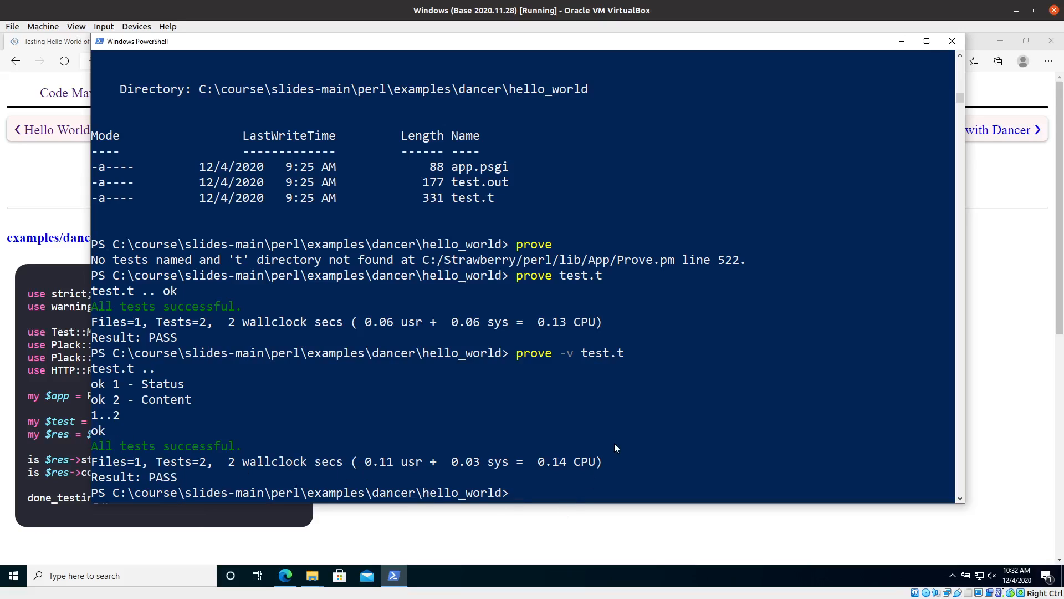
mouse_move(643, 429)
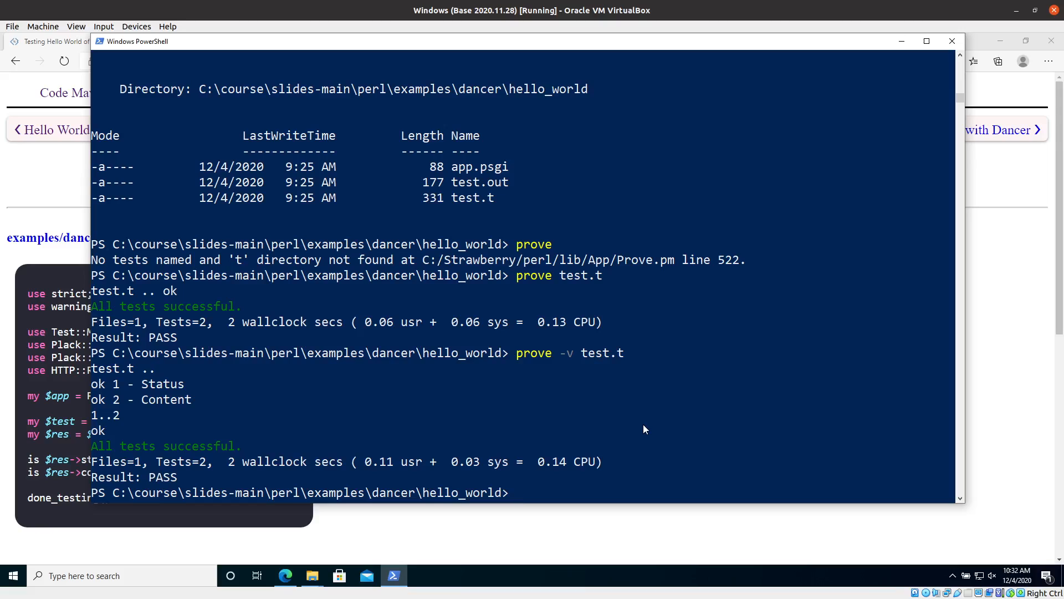
mouse_move(459, 462)
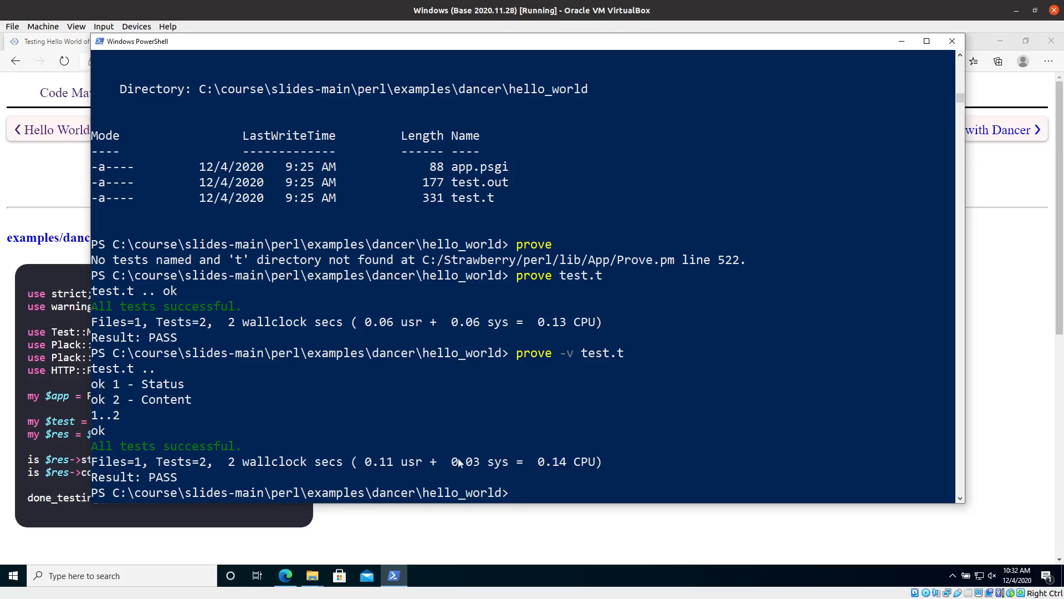